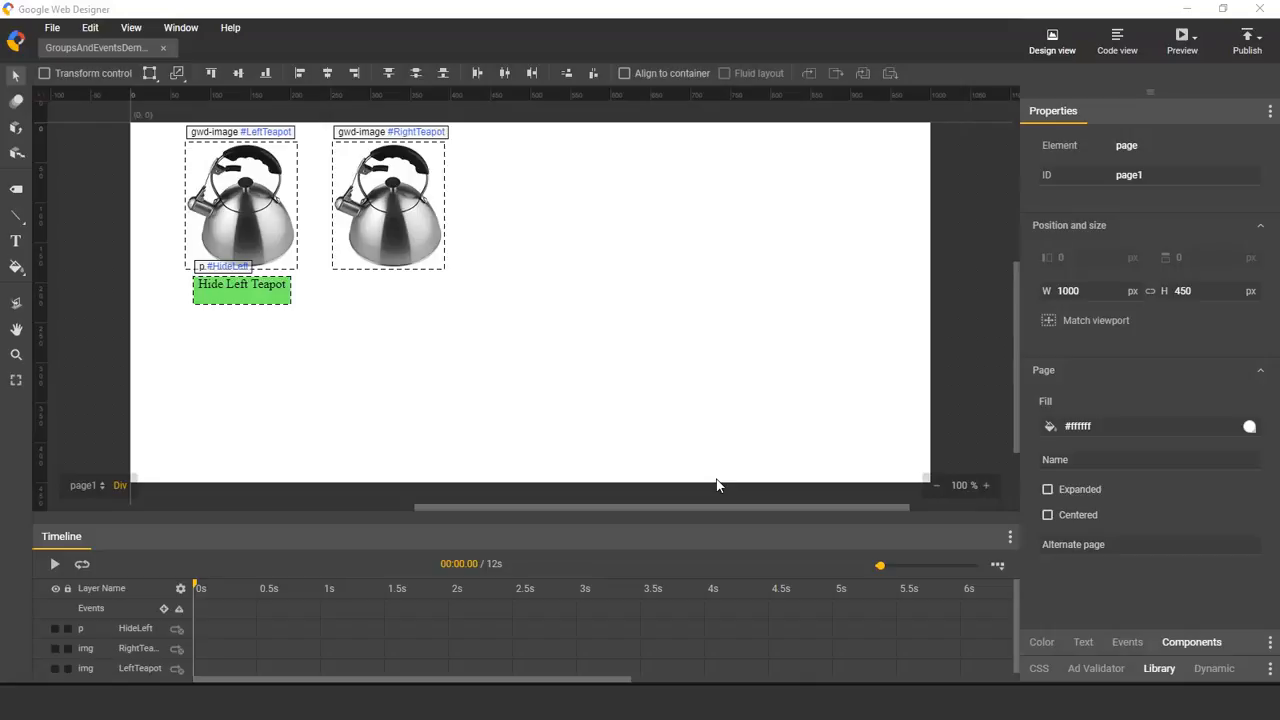
{"action": "mouse_move", "coordinate": [388, 212]}
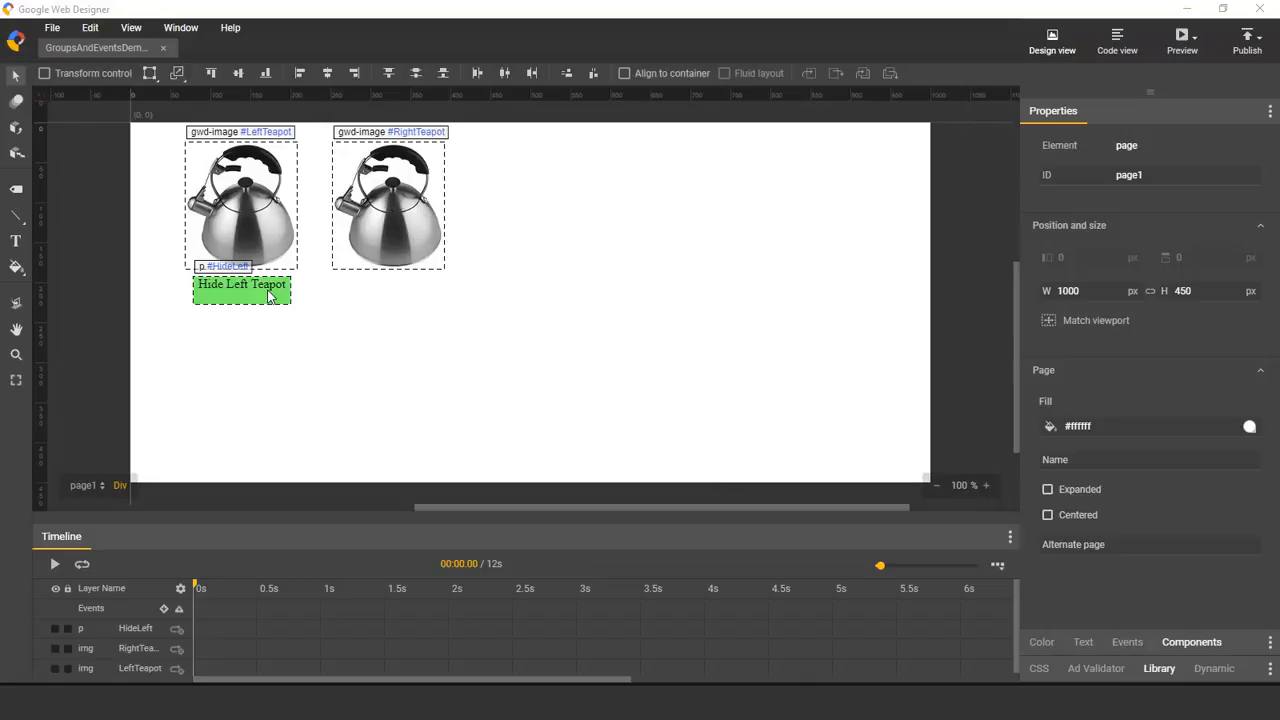
{"action": "mouse_move", "coordinate": [452, 376]}
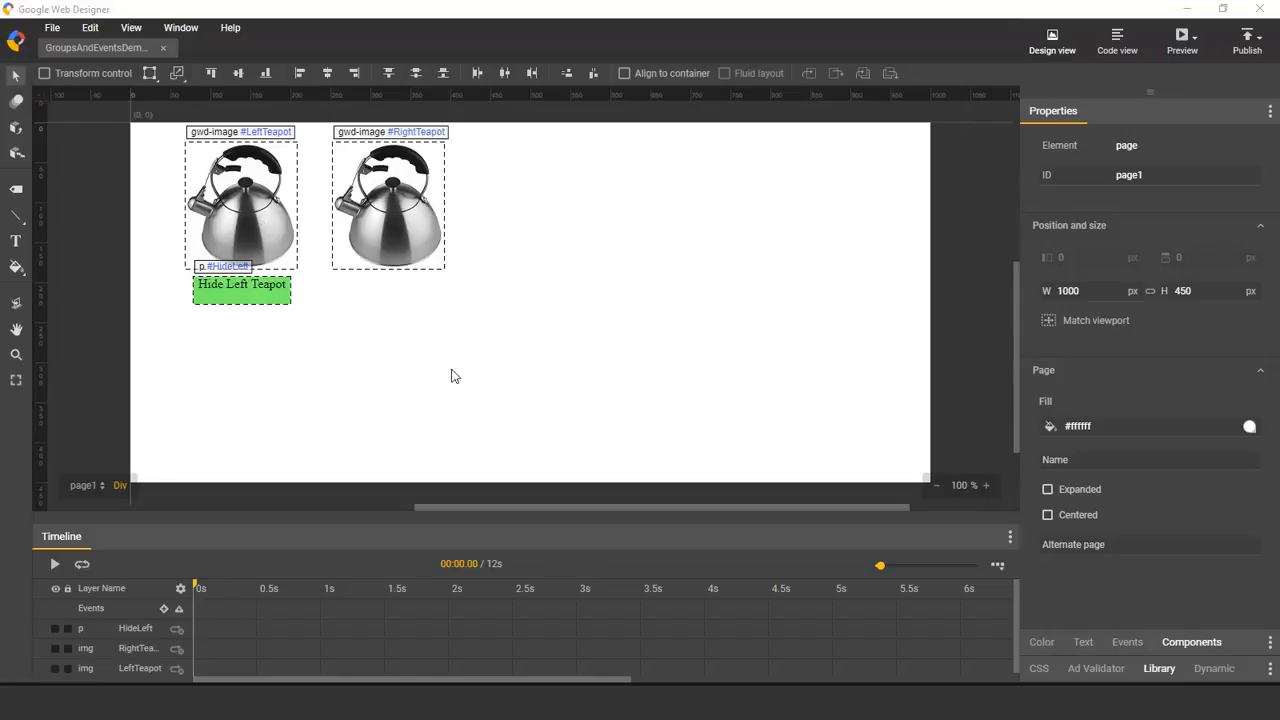
- Group the two teapots and the hide button into a group named Group1
{"action": "left_click", "coordinate": [1180, 40]}
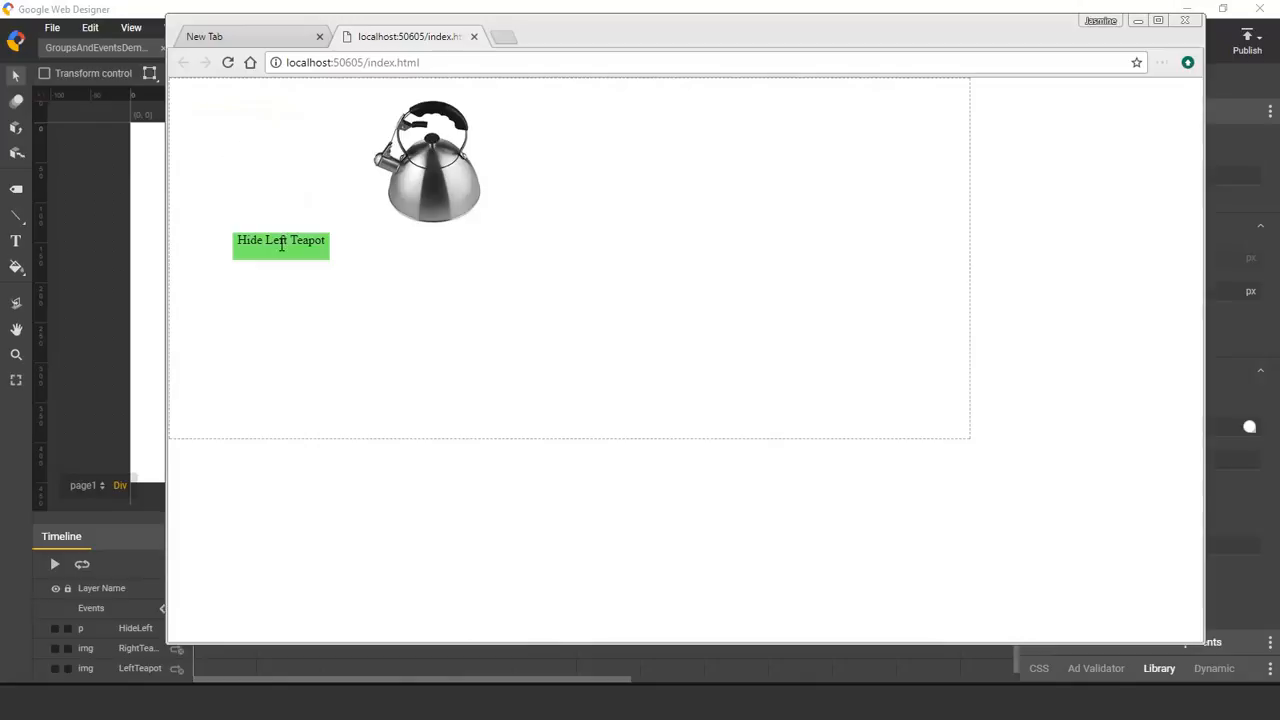
{"action": "mouse_move", "coordinate": [856, 264]}
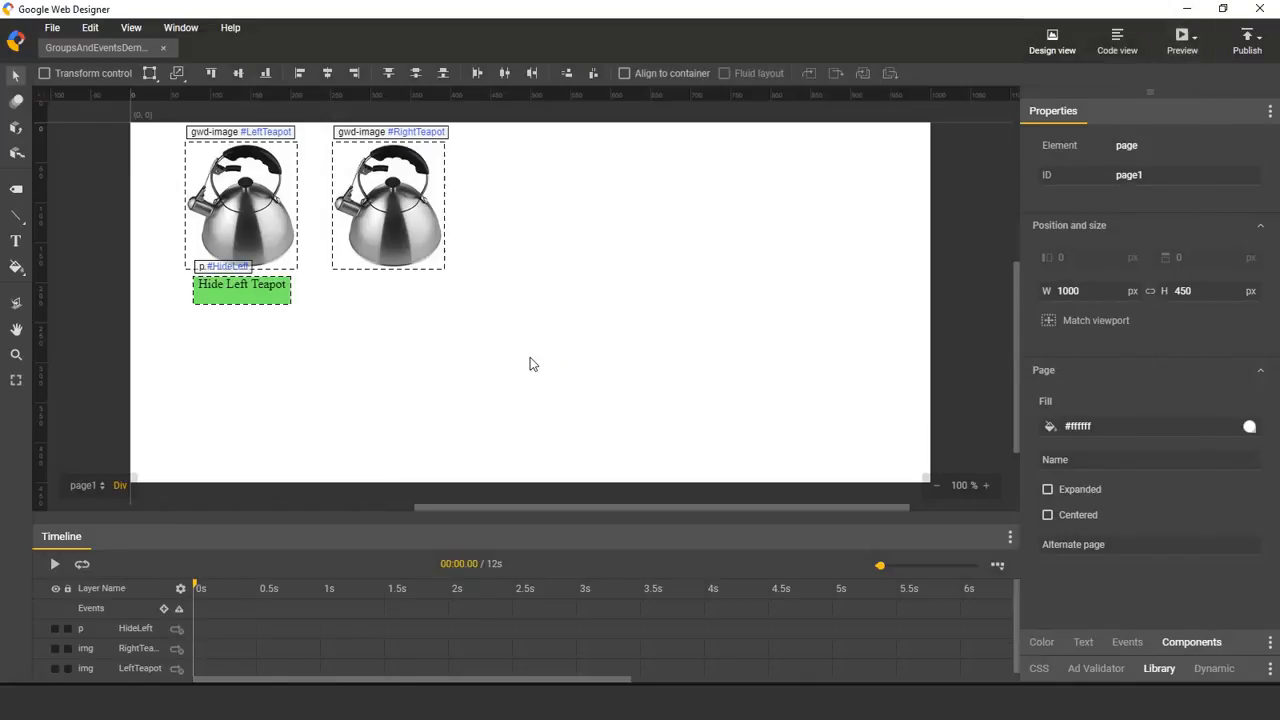
{"action": "right_click", "coordinate": [240, 204]}
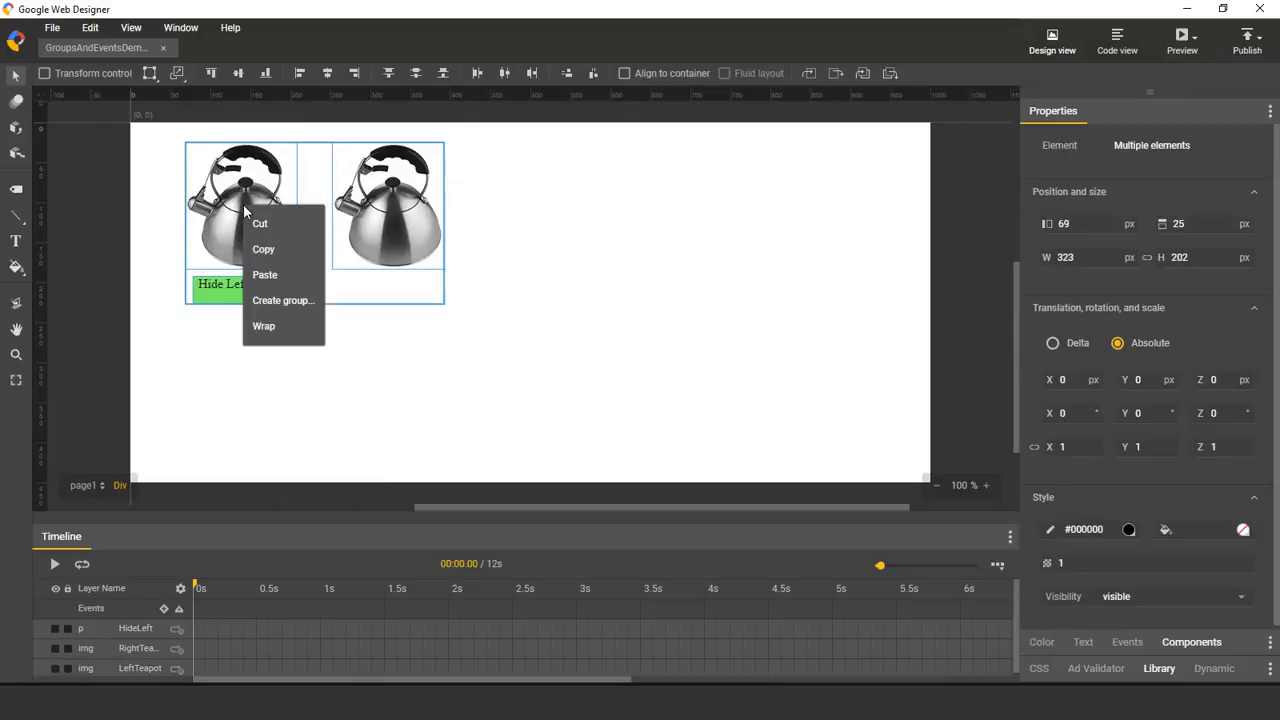
{"action": "left_click", "coordinate": [284, 300]}
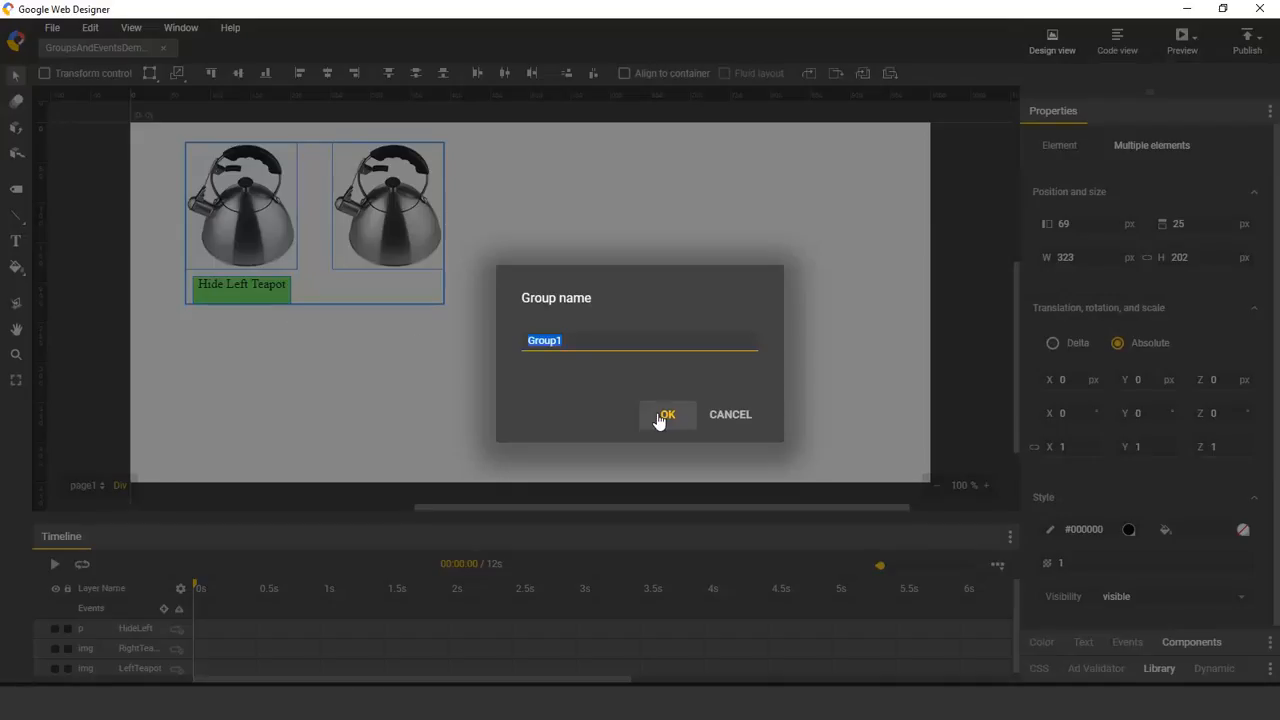
{"action": "left_click", "coordinate": [668, 414]}
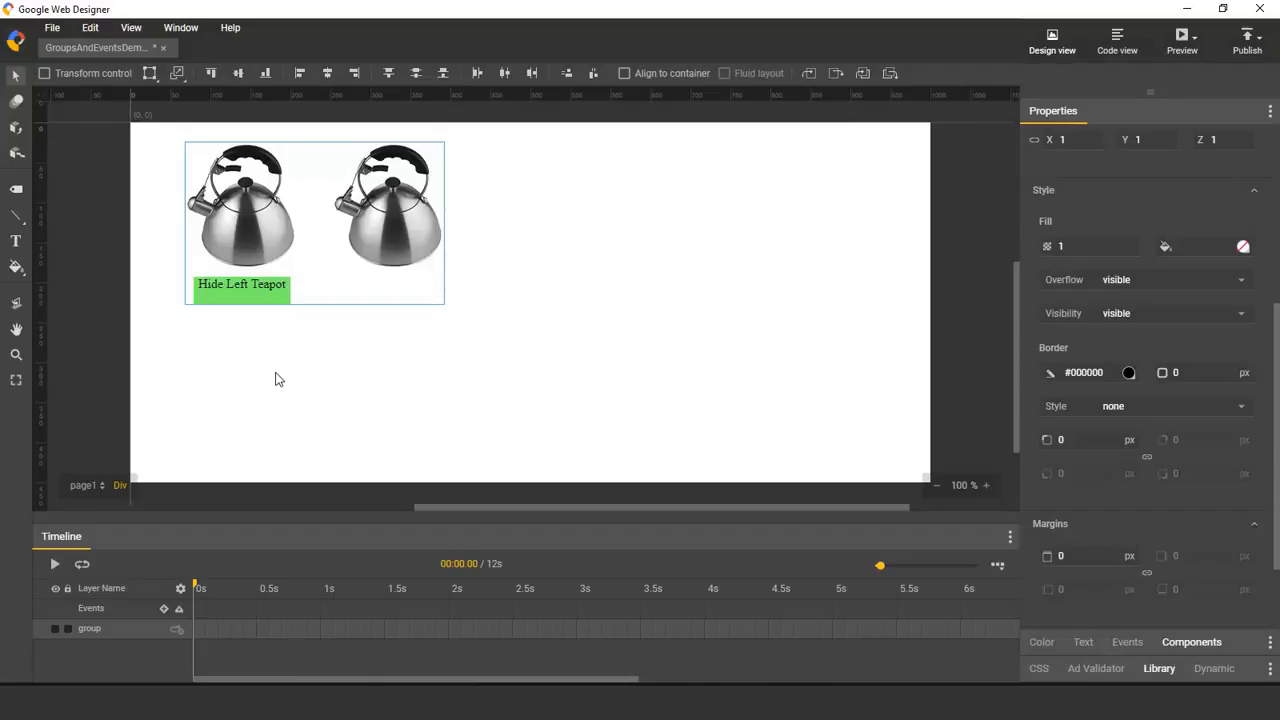
{"action": "mouse_move", "coordinate": [256, 276]}
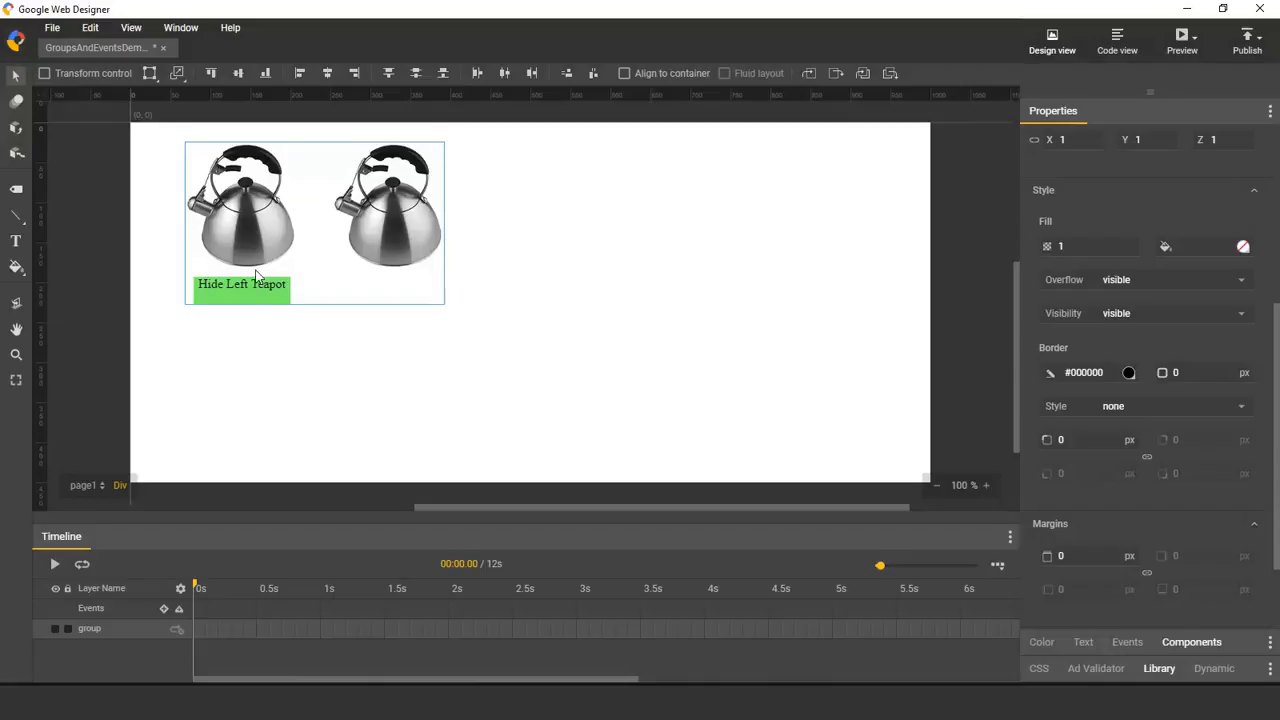
{"action": "mouse_move", "coordinate": [256, 230]}
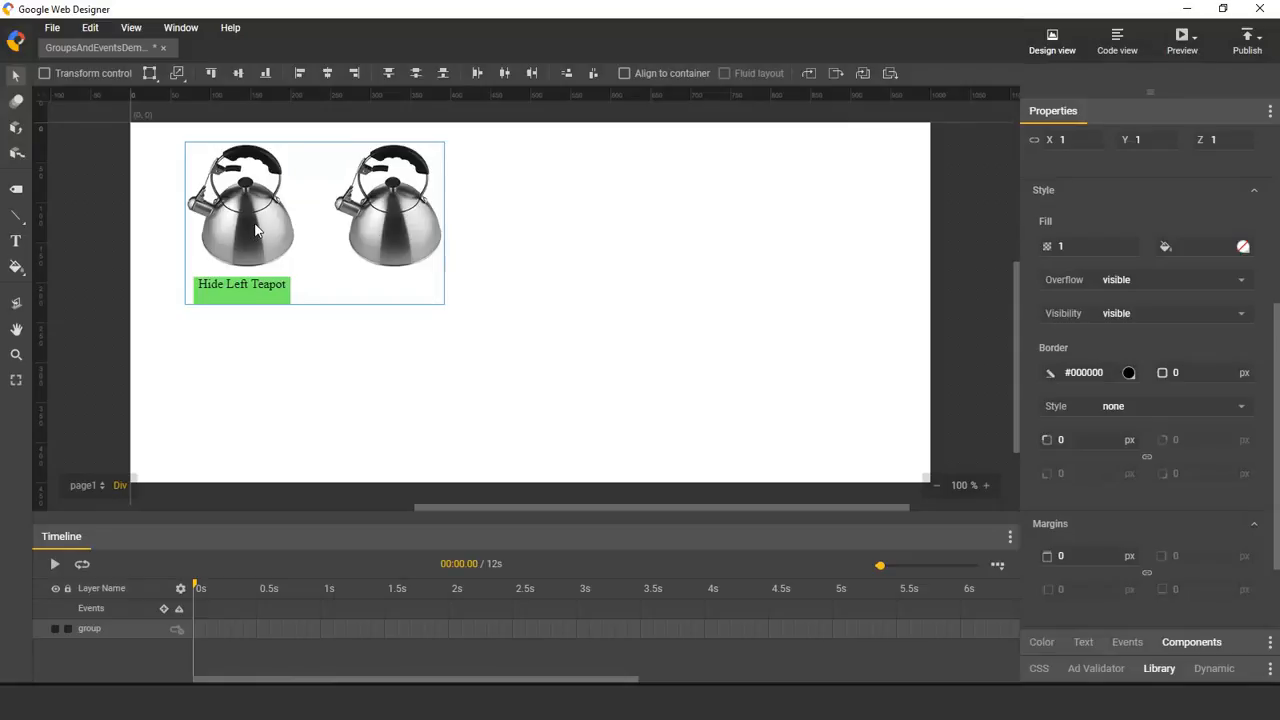
{"action": "mouse_move", "coordinate": [328, 364]}
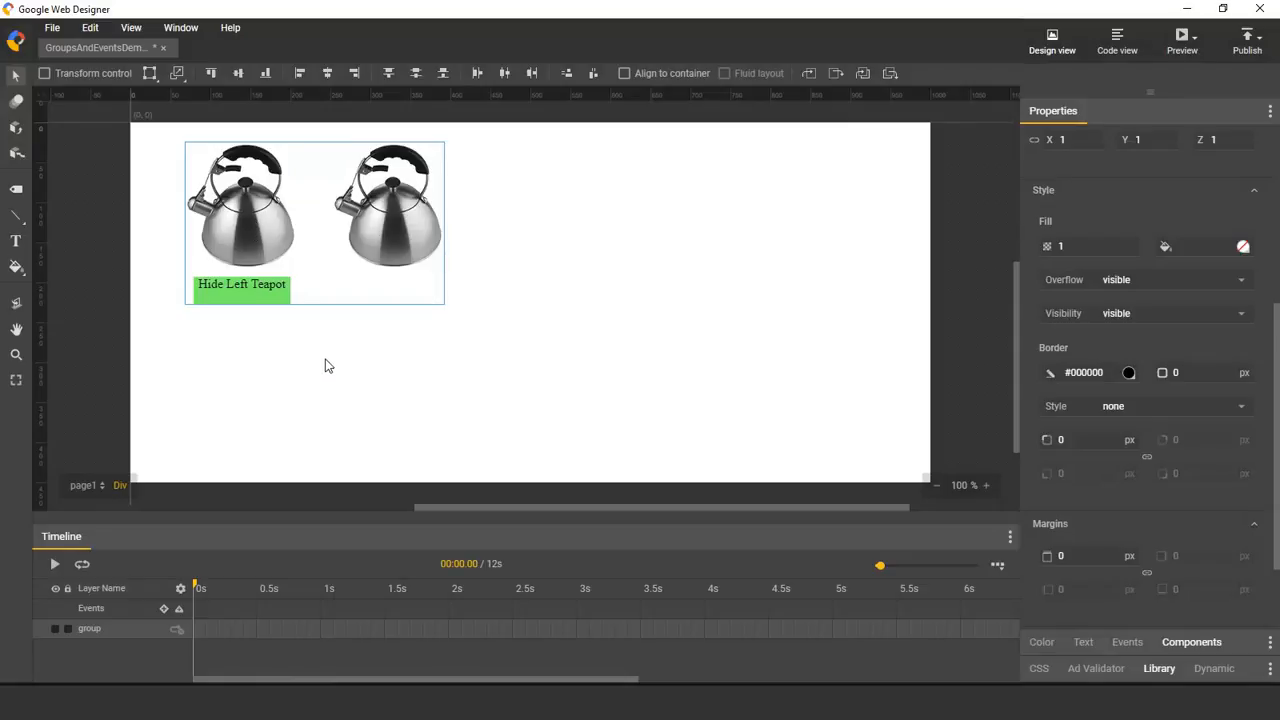
{"action": "mouse_move", "coordinate": [404, 408]}
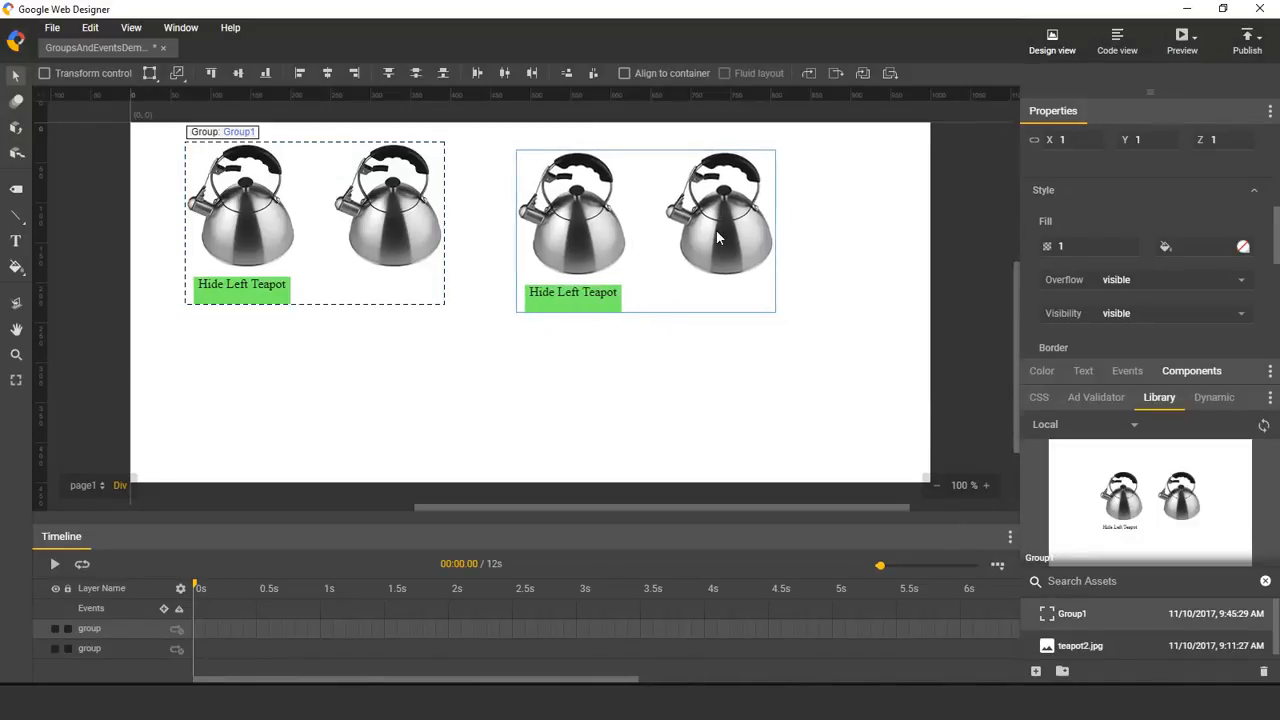
- Preview the page with both Group1 instances and test hiding the left teapot
{"action": "left_click", "coordinate": [1180, 40]}
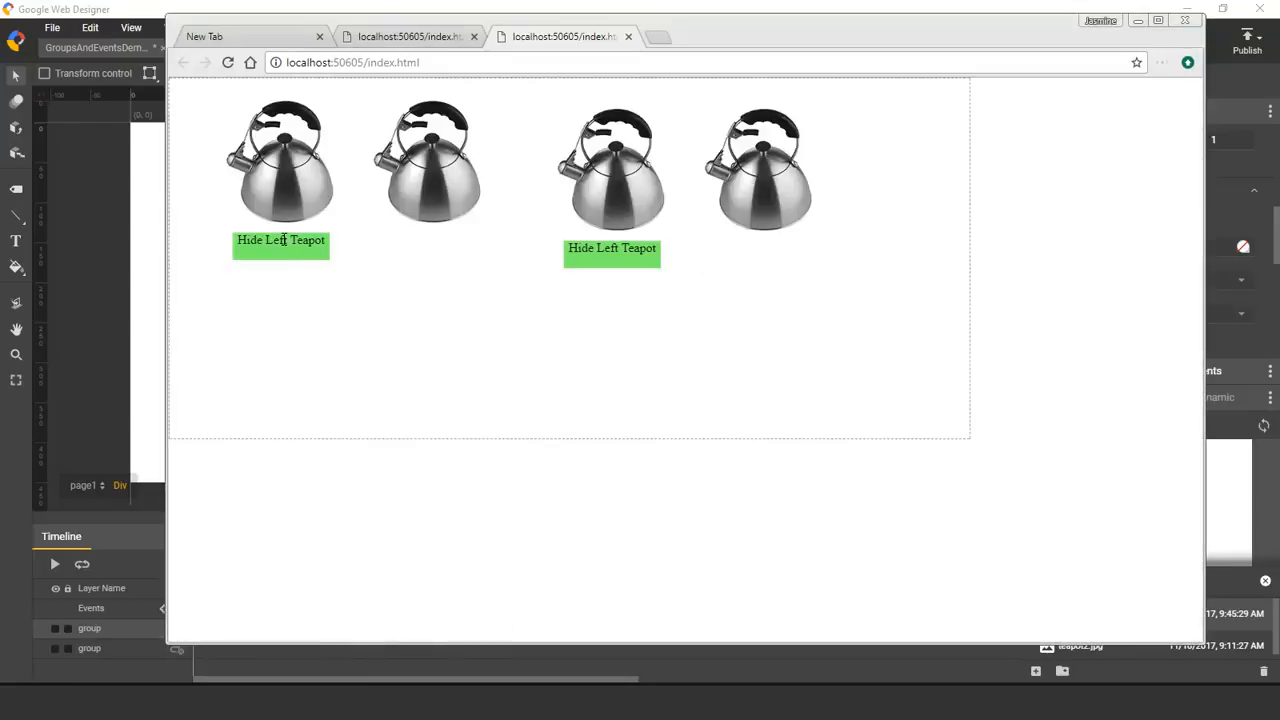
{"action": "left_click", "coordinate": [612, 248]}
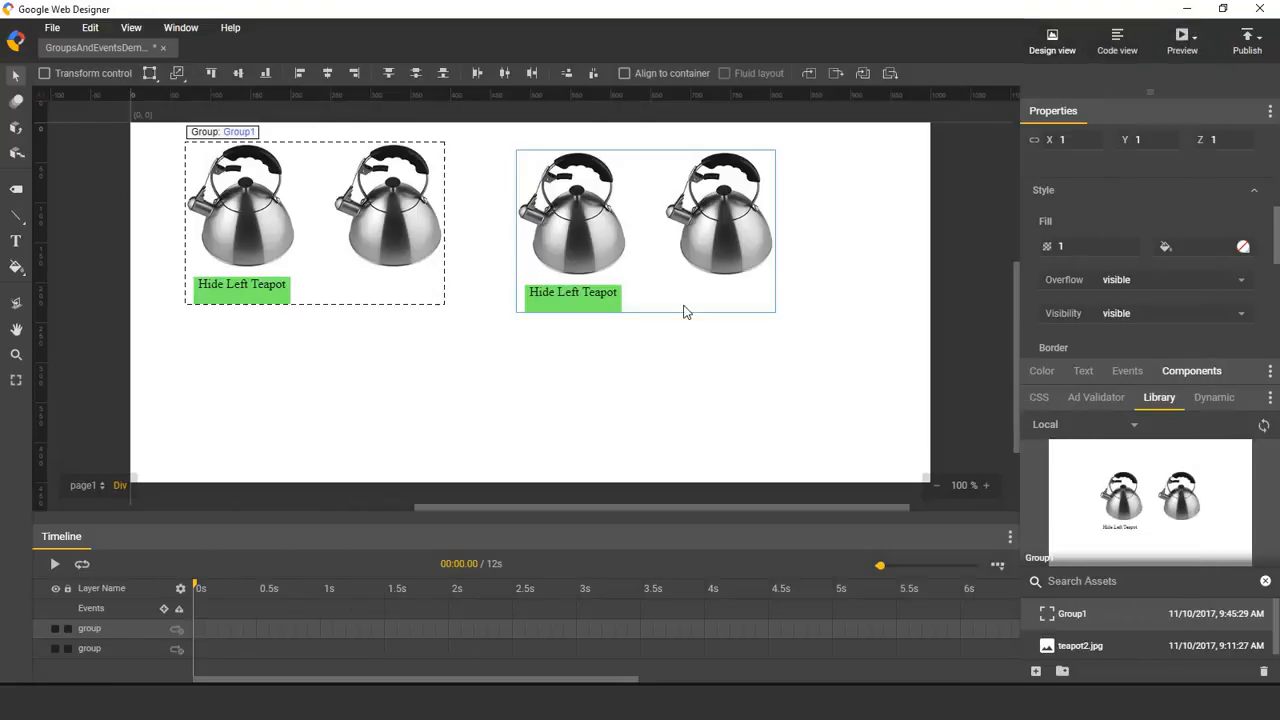
{"action": "mouse_move", "coordinate": [372, 292]}
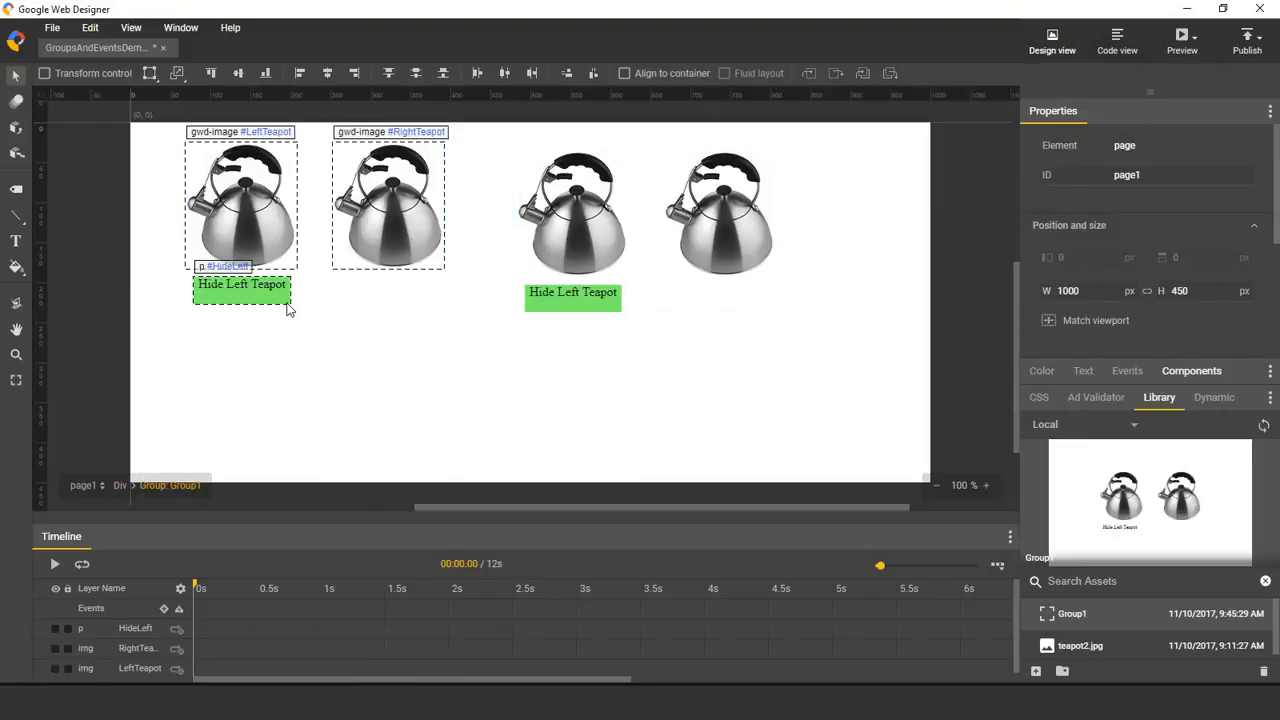
- Duplicate the hide button as Hide Right Teapot with ID HideRight under the right teapot
{"action": "left_click", "coordinate": [240, 292]}
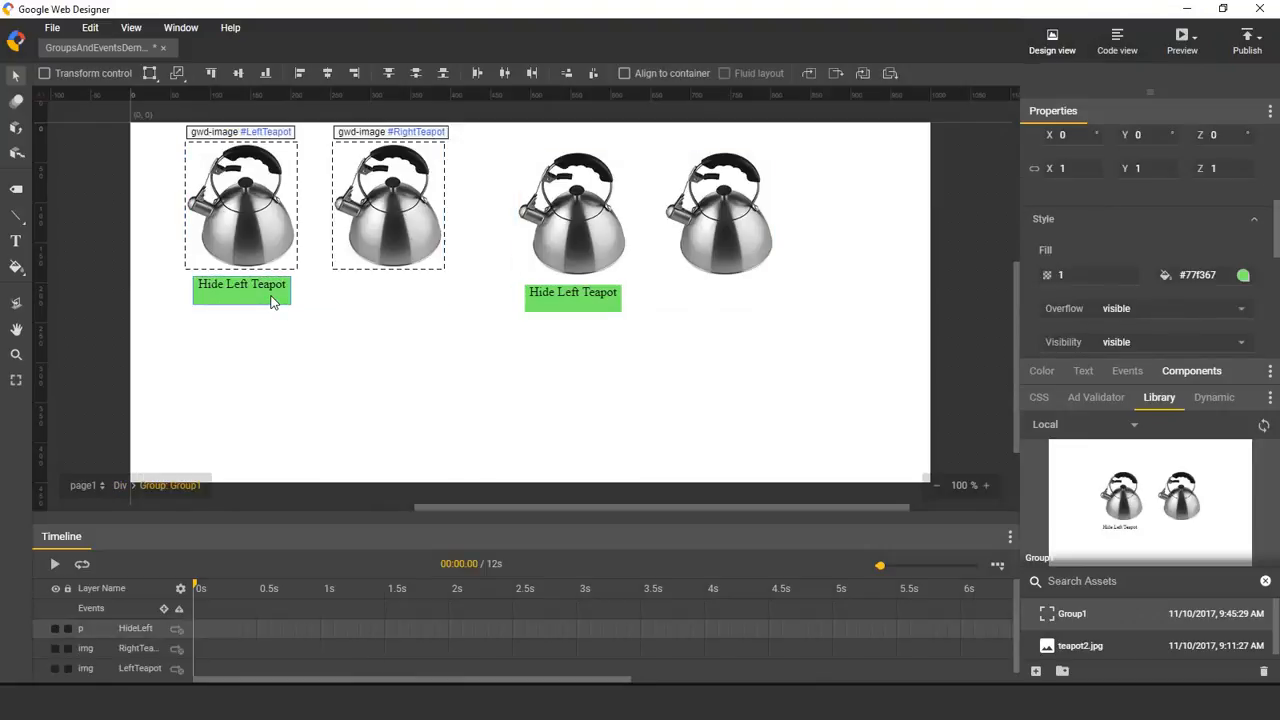
{"action": "left_click", "coordinate": [240, 292]}
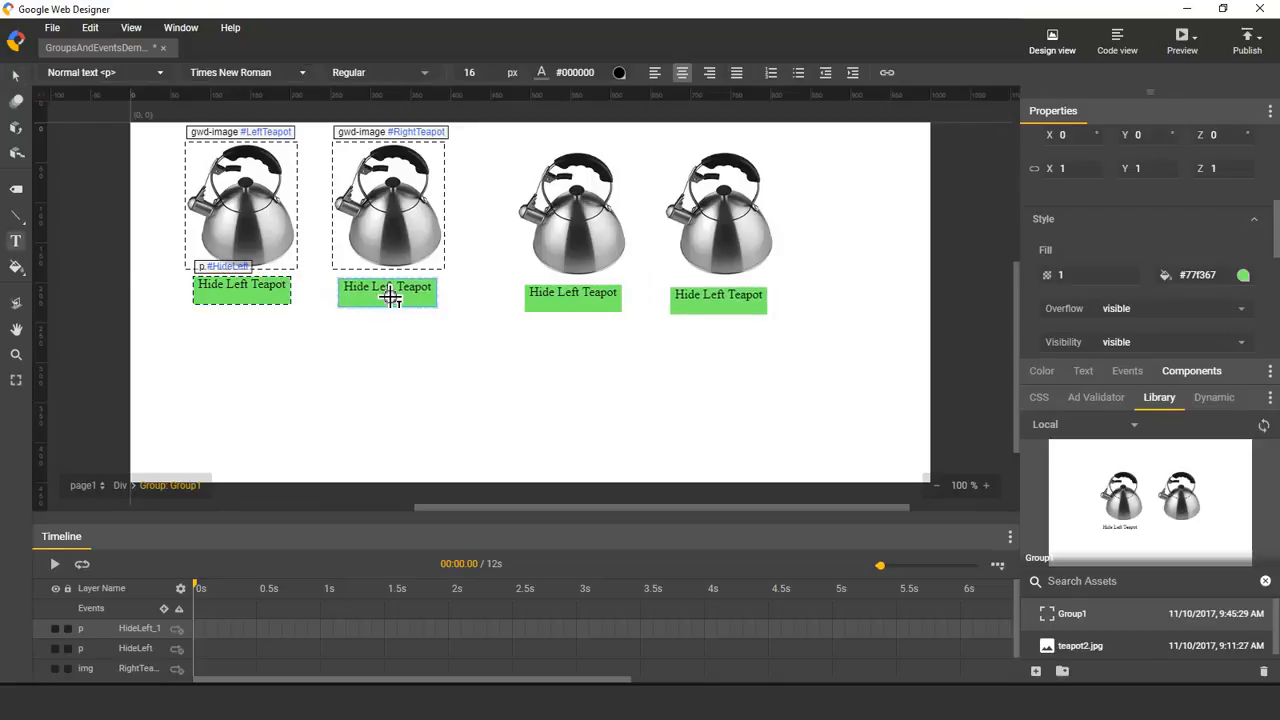
{"action": "left_click", "coordinate": [388, 294]}
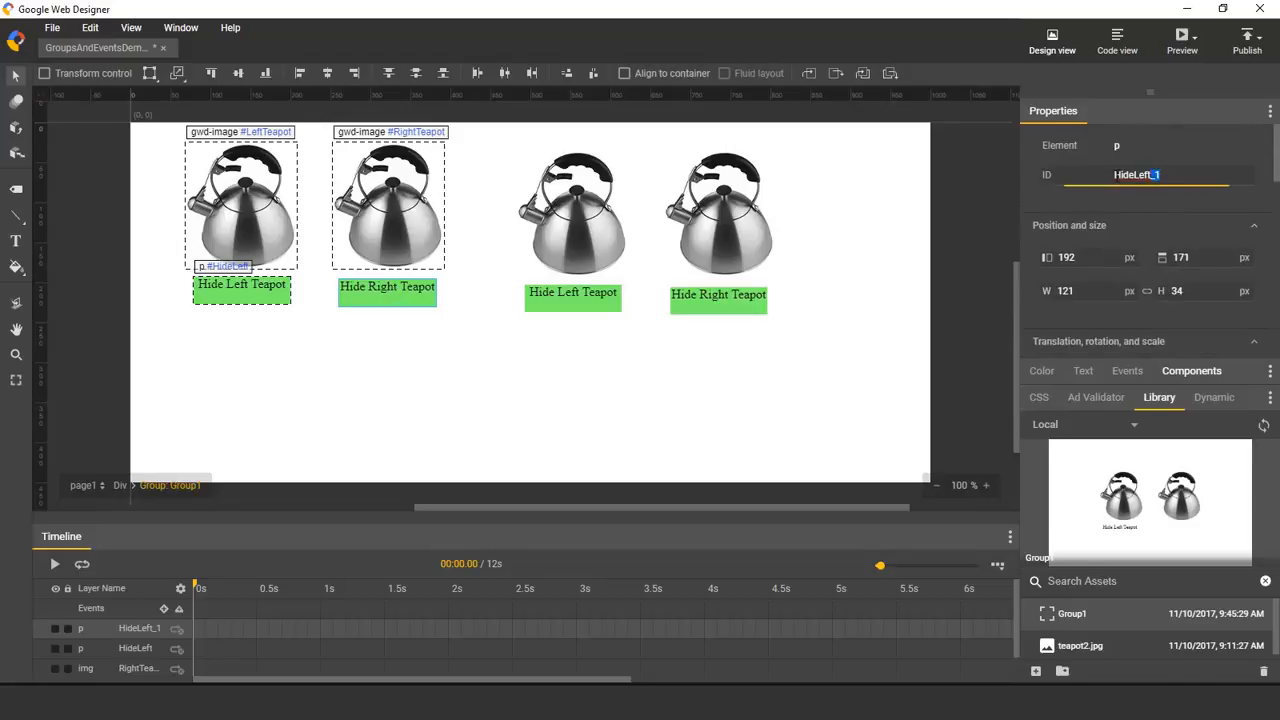
{"action": "type", "text": "Rig"}
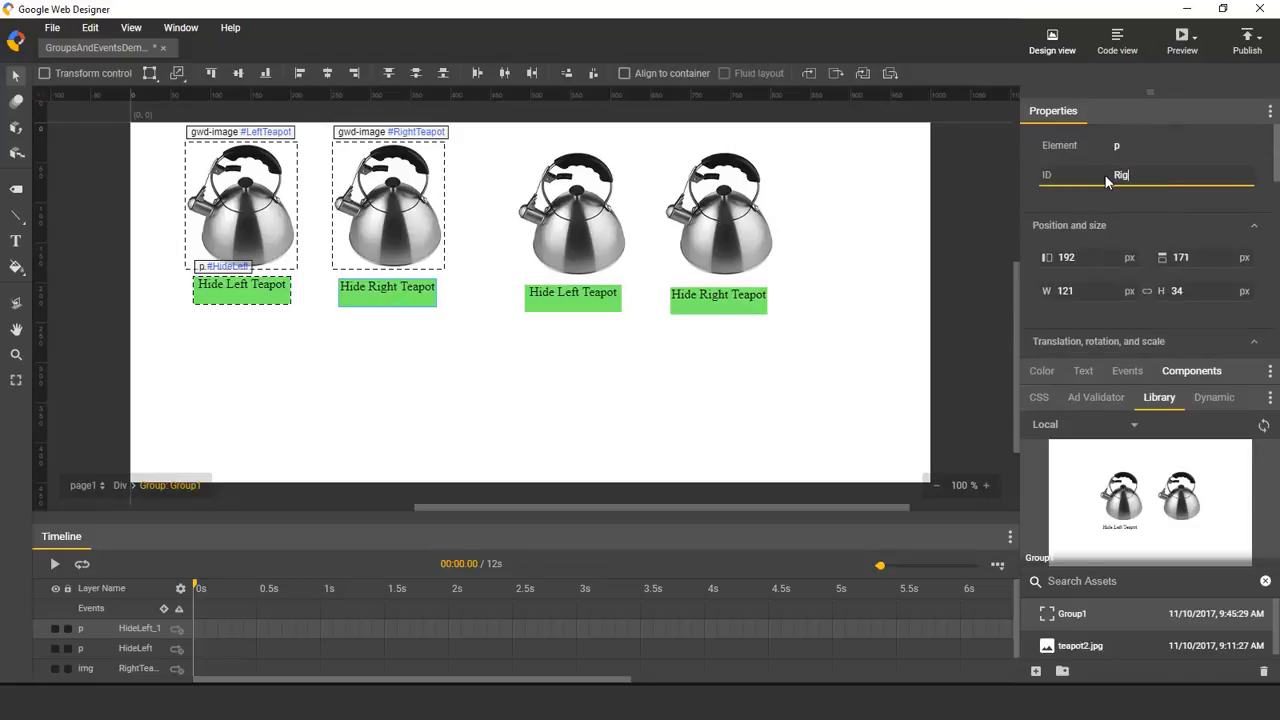
{"action": "type", "text": "HideRight"}
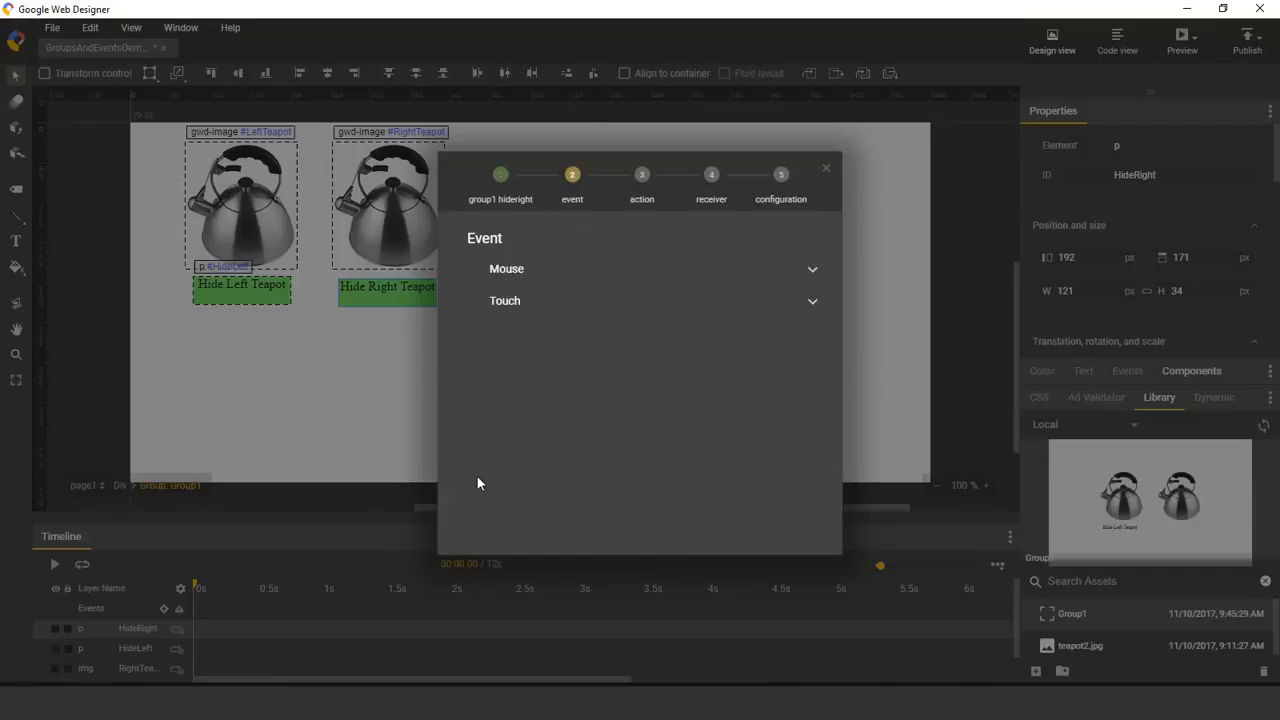
- Add a click event on Hide Right Teapot setting Group1's RightTeapot opacity to 0
{"action": "left_click", "coordinate": [506, 268]}
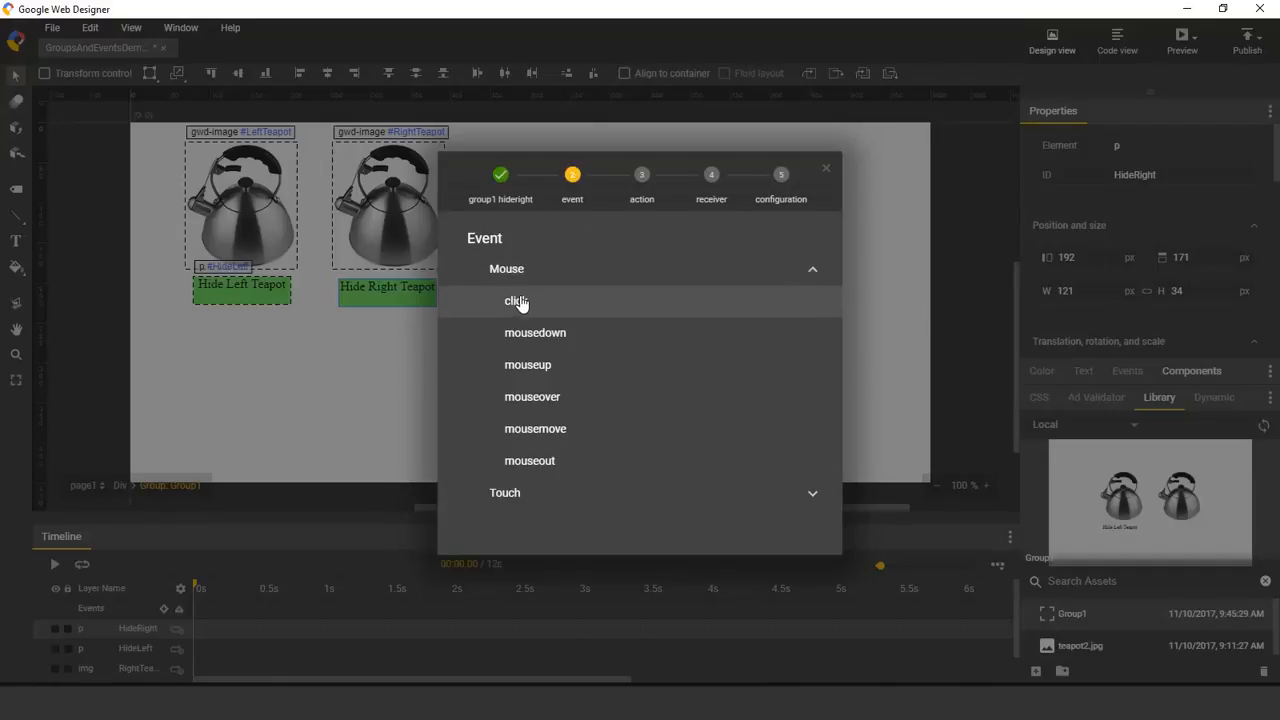
{"action": "left_click", "coordinate": [516, 300]}
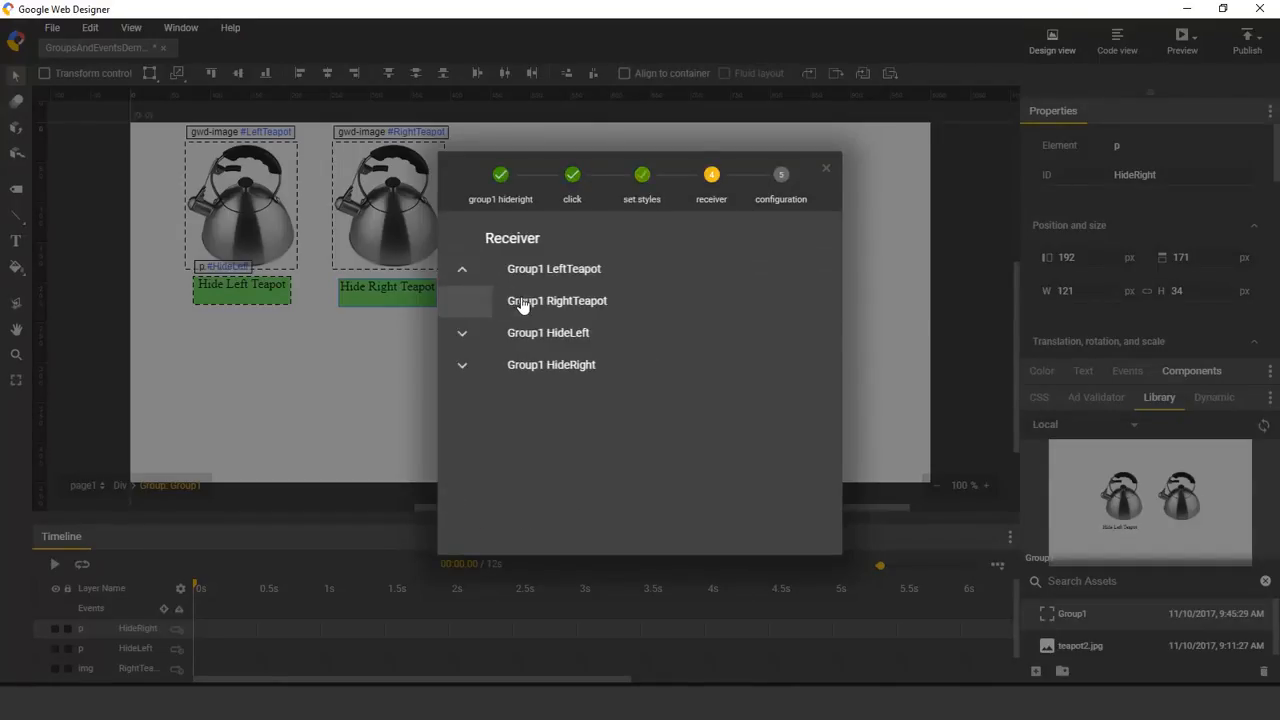
{"action": "left_click", "coordinate": [556, 300]}
{"action": "type", "text": "opac"}
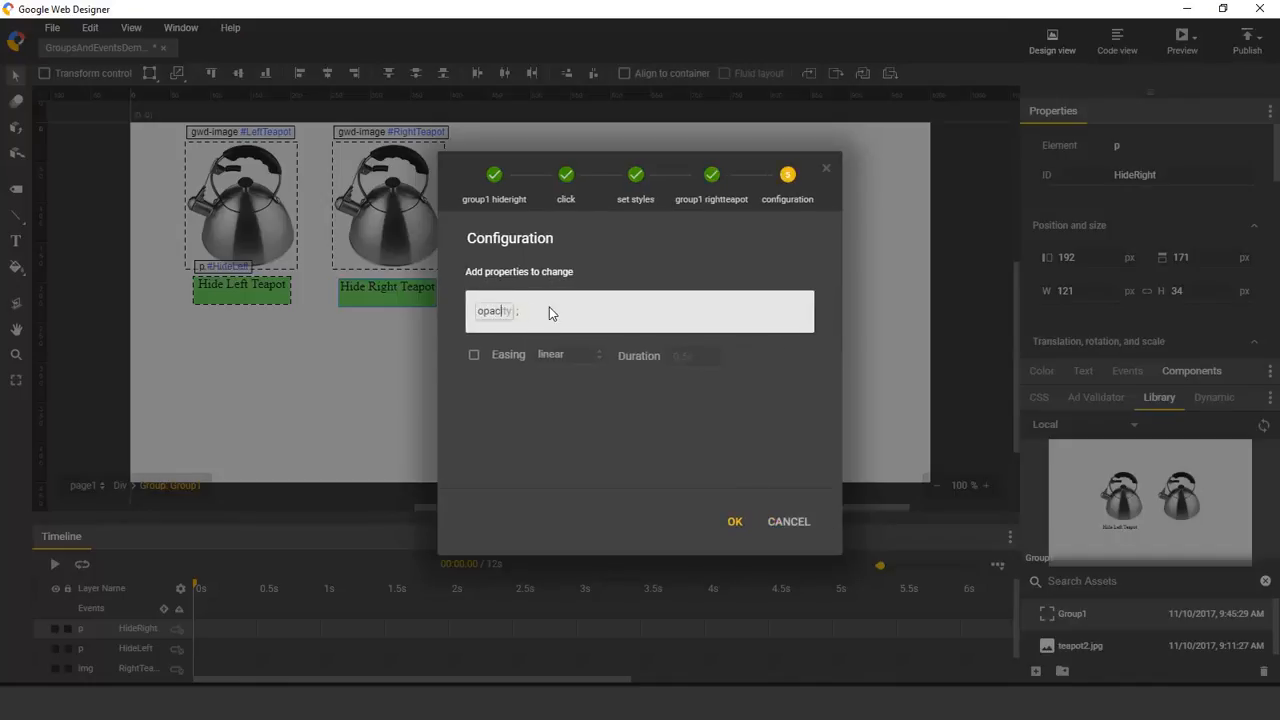
{"action": "type", "text": "0;"}
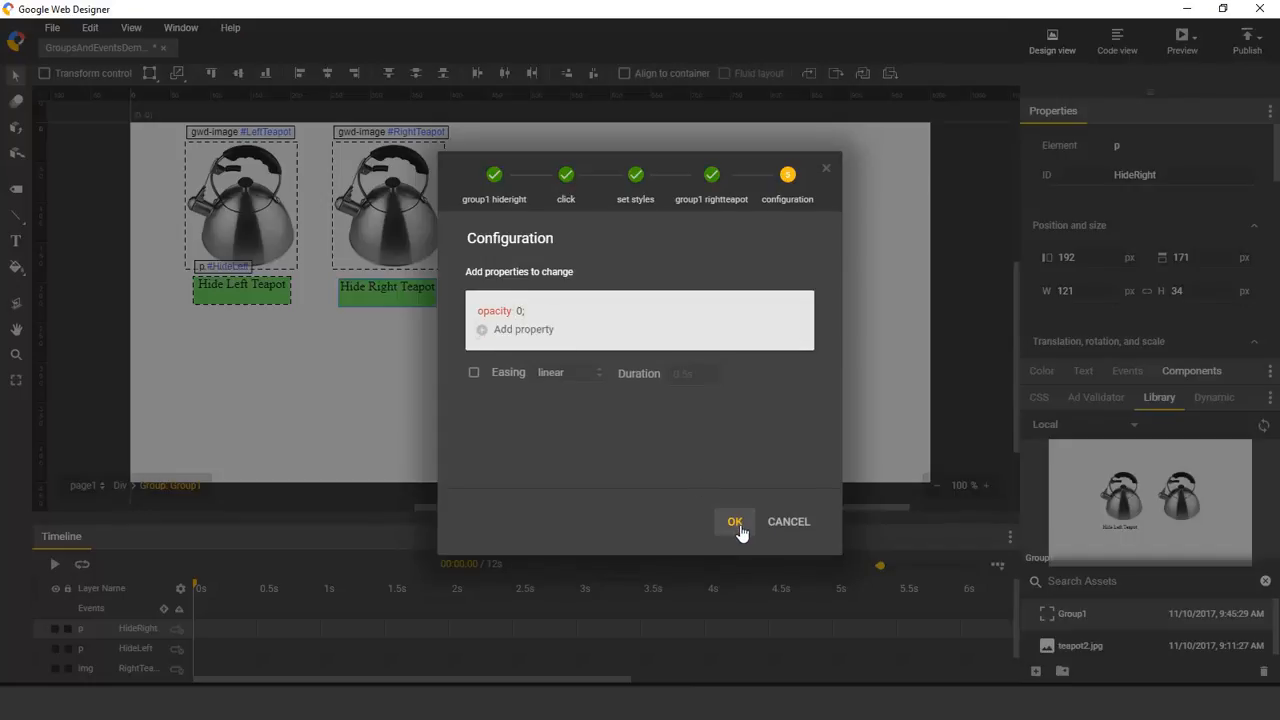
{"action": "left_click", "coordinate": [736, 520]}
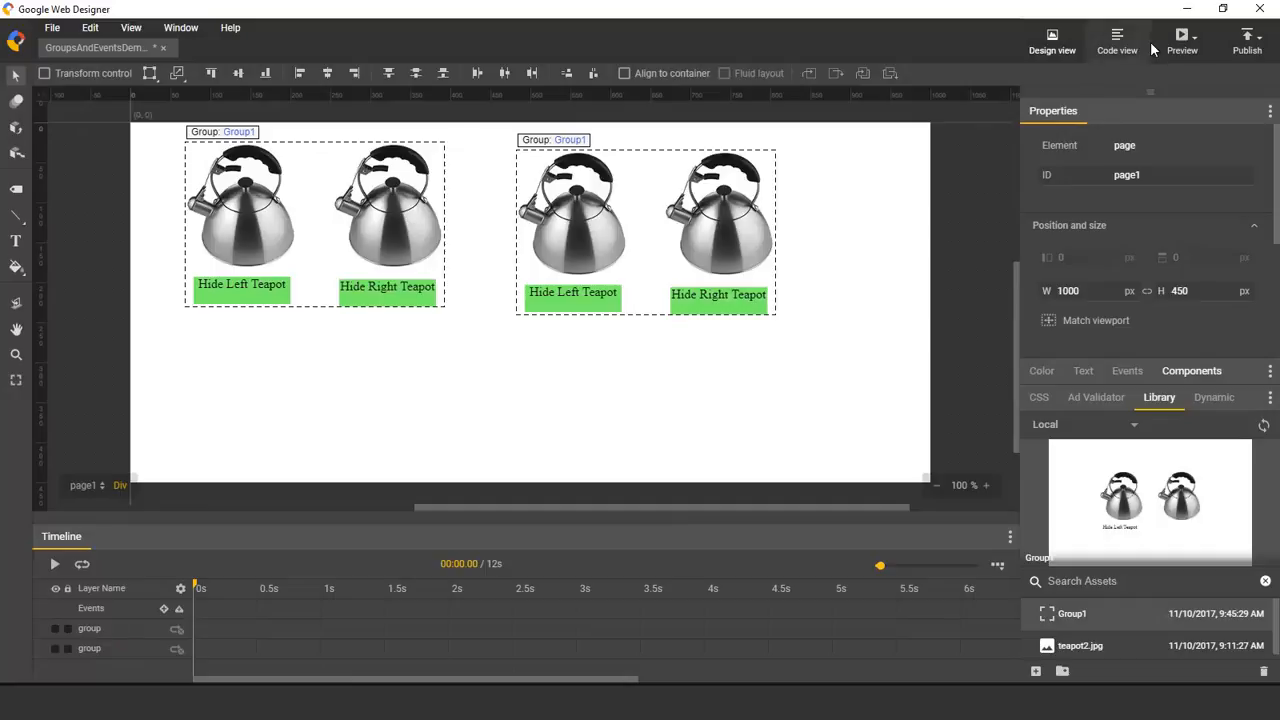
{"action": "left_click", "coordinate": [1180, 40]}
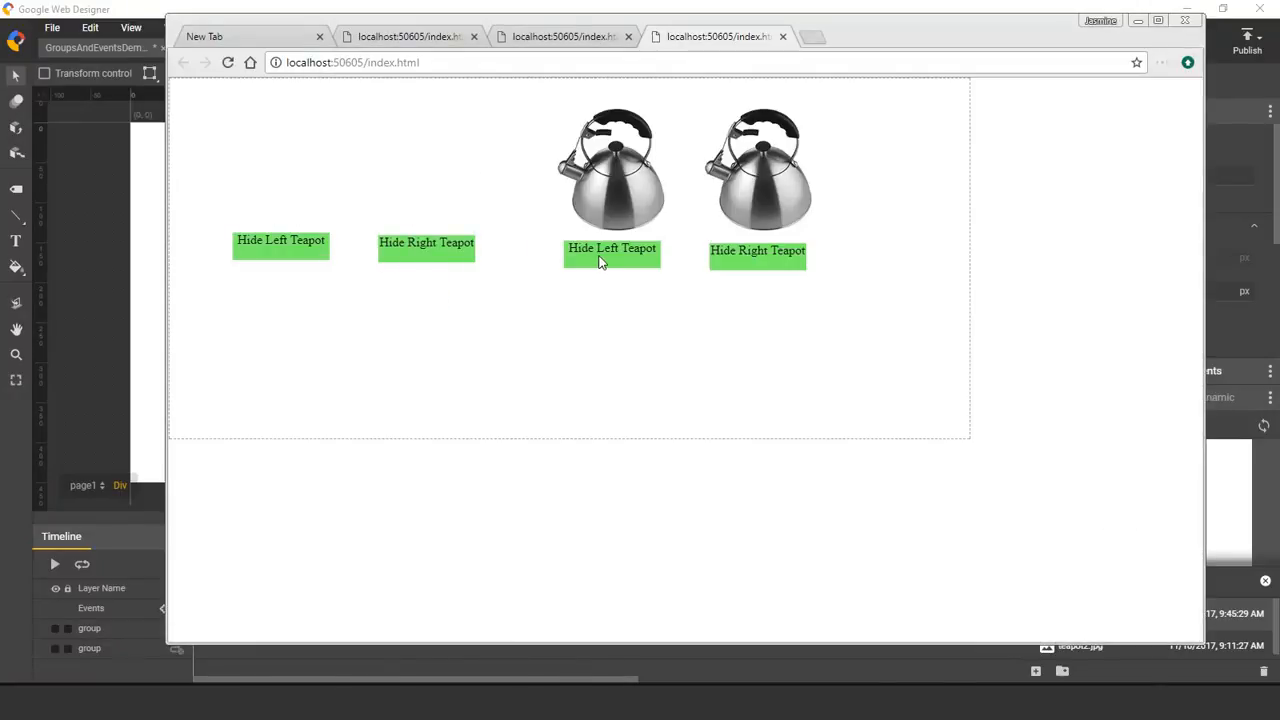
{"action": "left_click", "coordinate": [612, 248]}
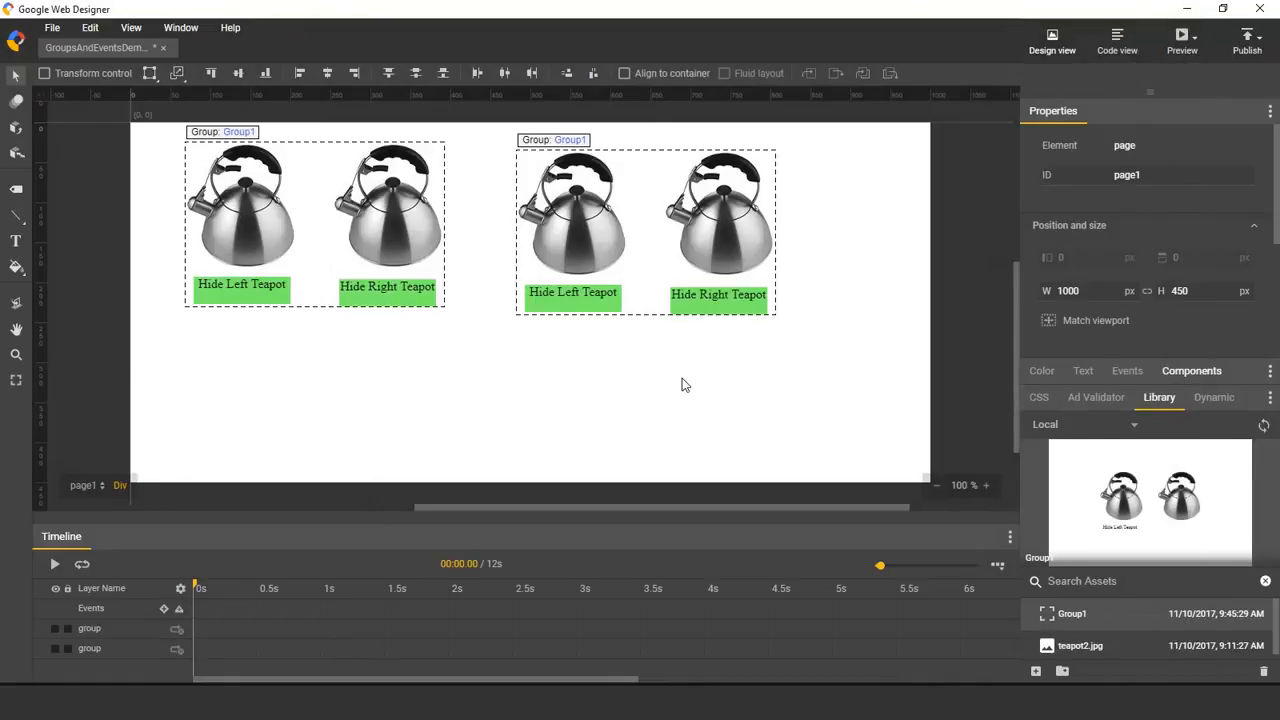
{"action": "mouse_move", "coordinate": [528, 404]}
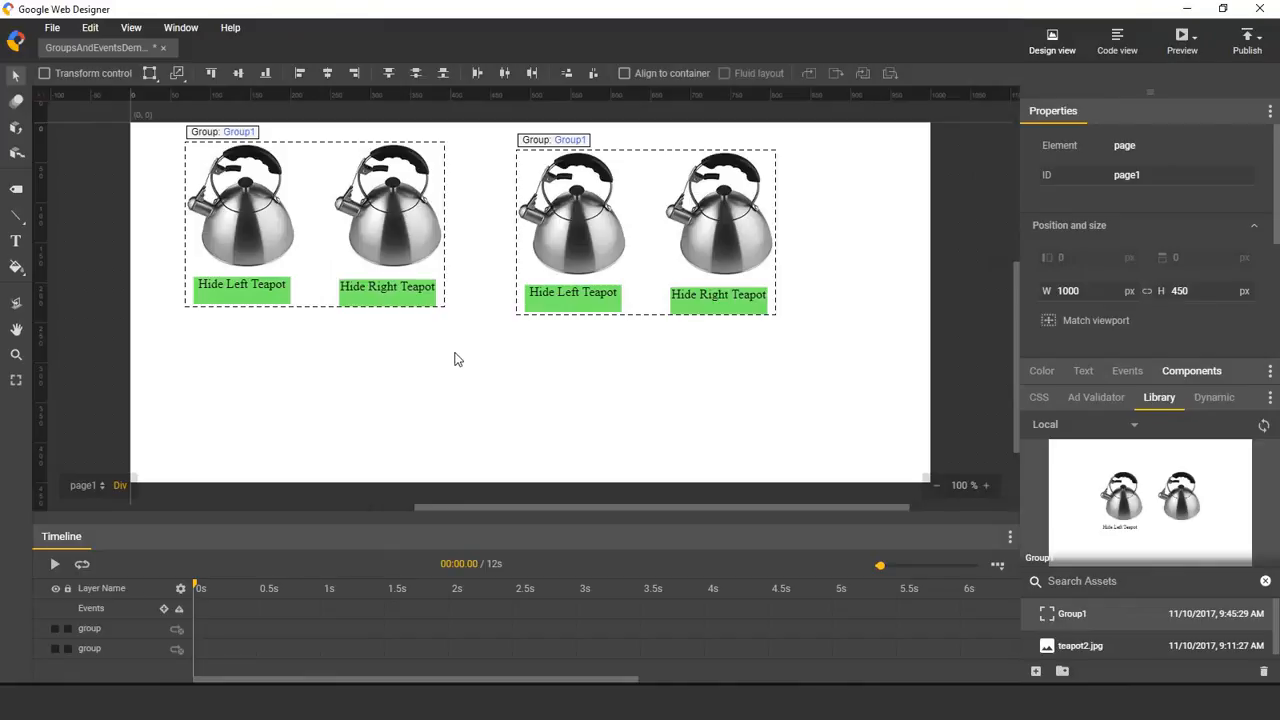
{"action": "mouse_move", "coordinate": [548, 408]}
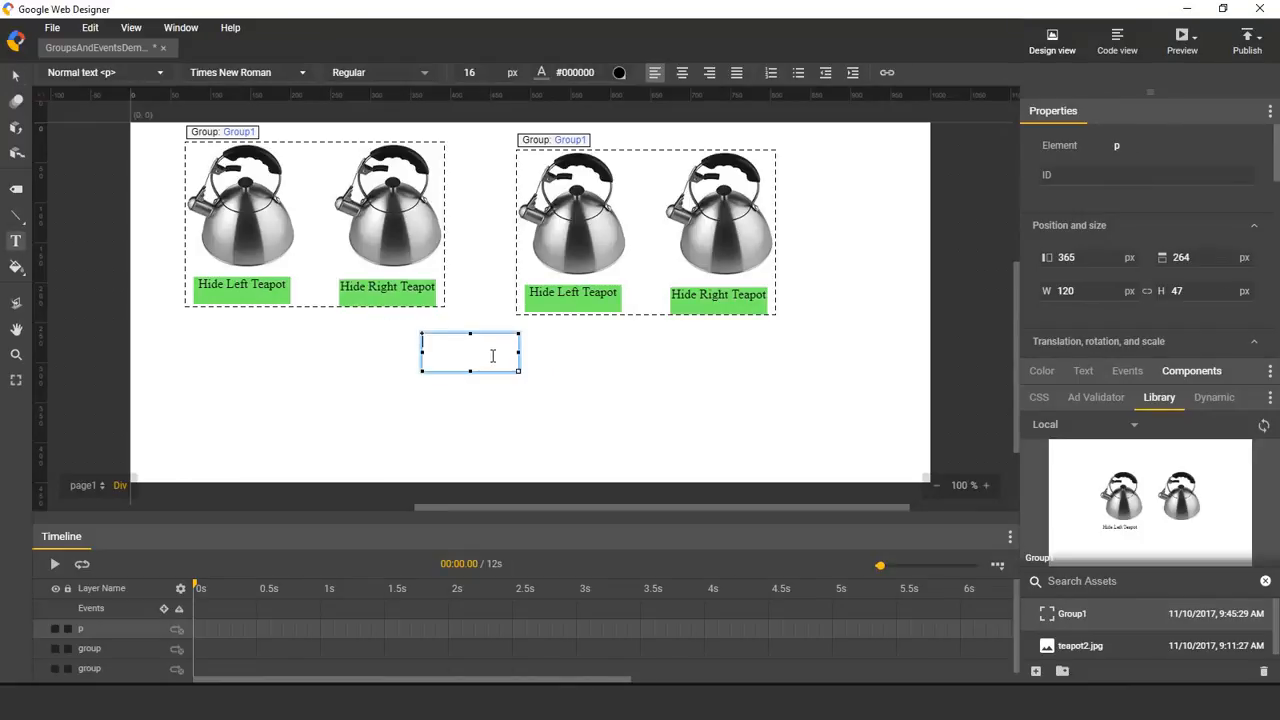
- Create a light blue Show All Teapots text button and start its ID New B…
{"action": "type", "text": "Show All Teapots"}
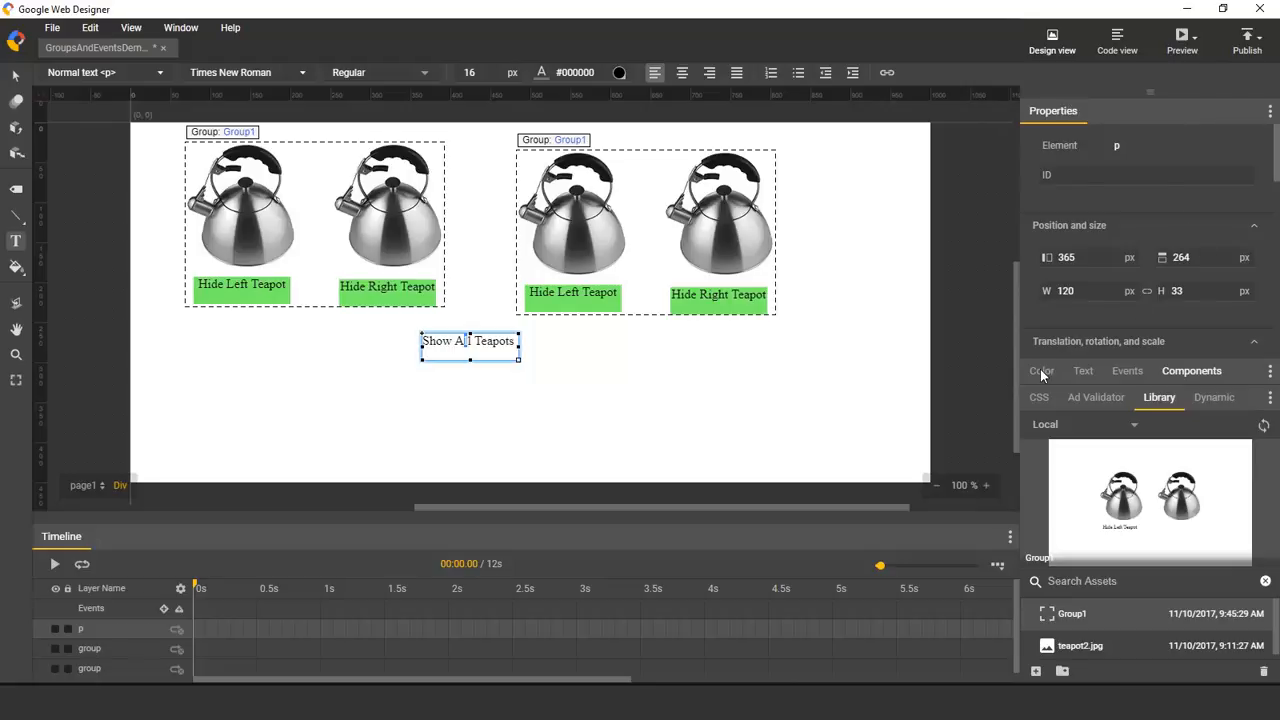
{"action": "left_click", "coordinate": [1040, 370]}
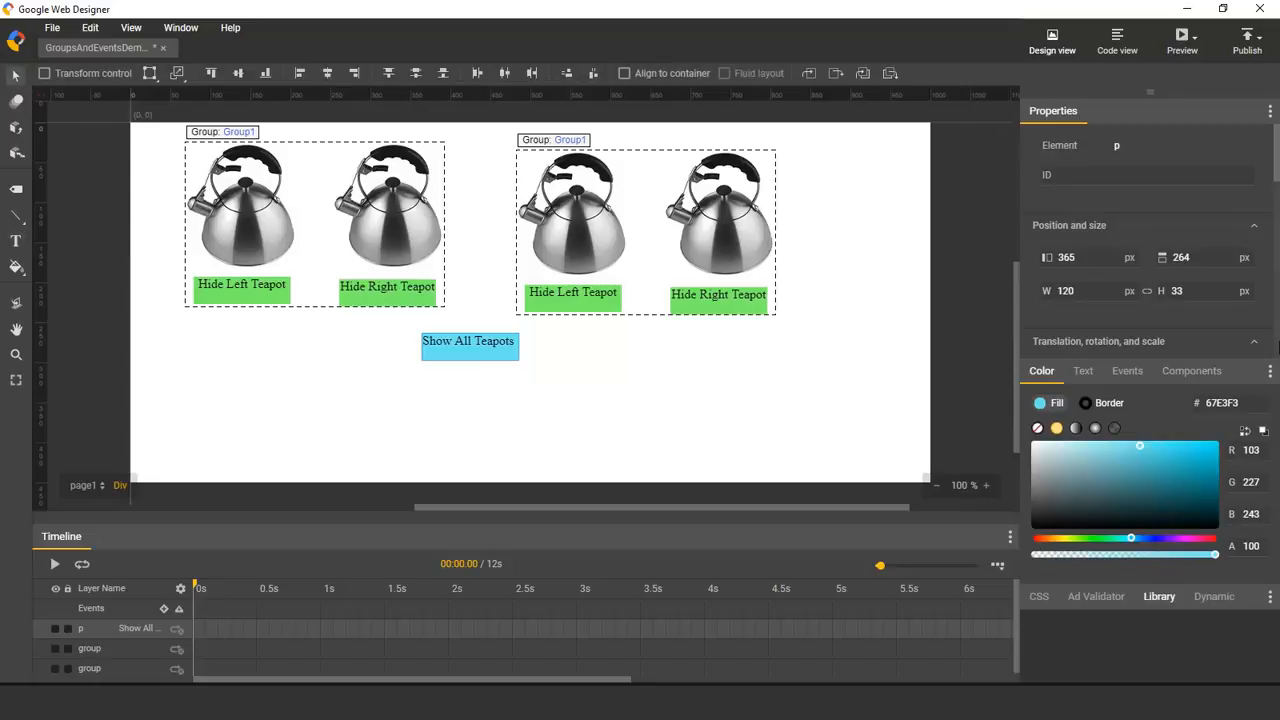
{"action": "left_click", "coordinate": [1144, 176]}
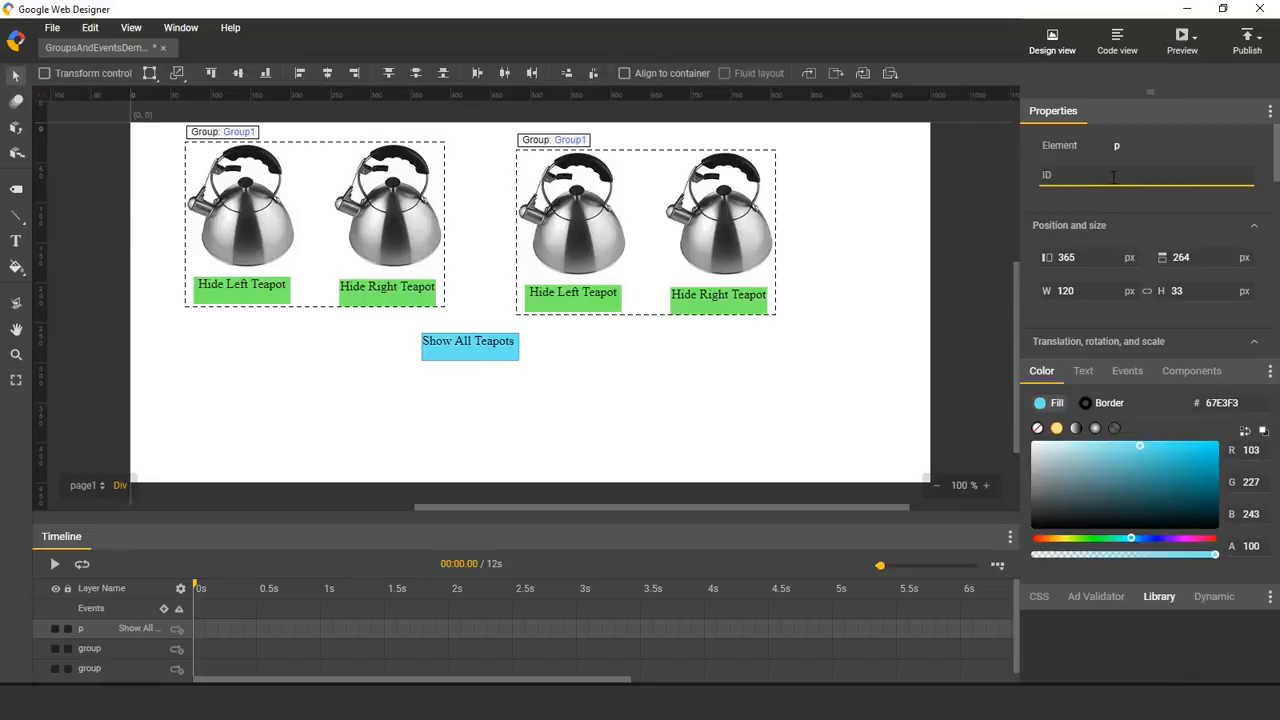
{"action": "type", "text": "New B"}
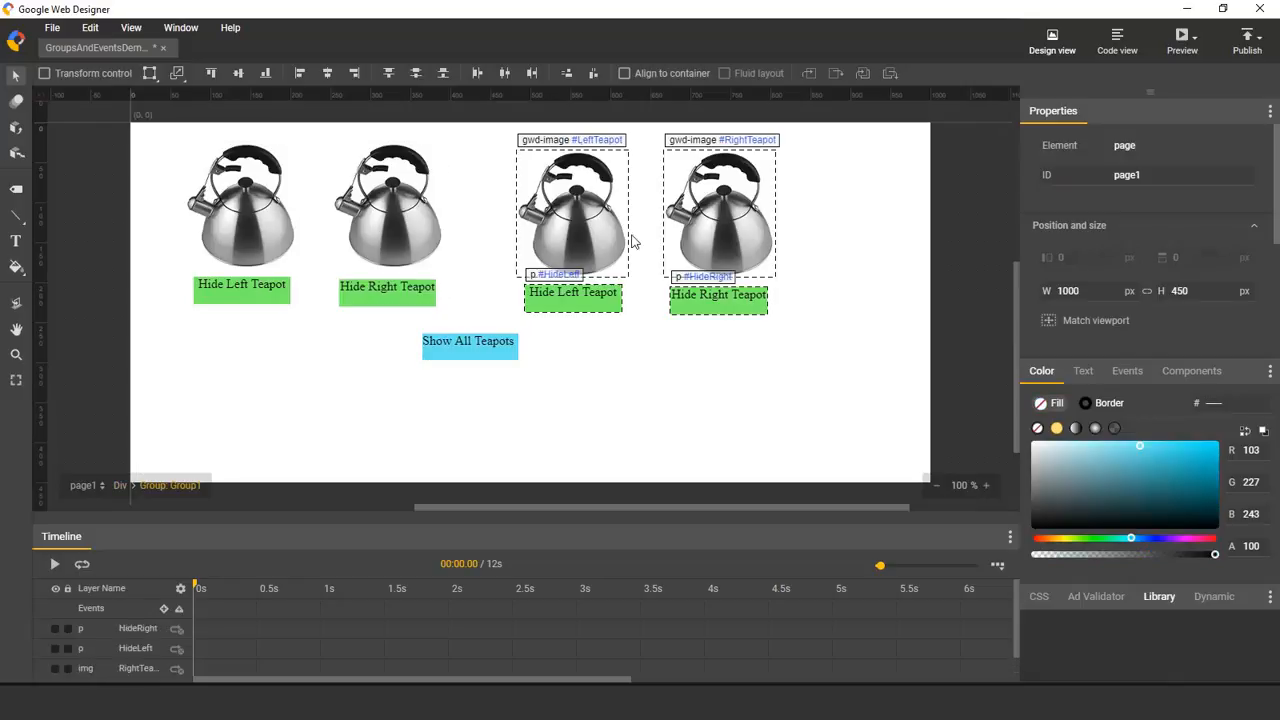
{"action": "mouse_move", "coordinate": [708, 204]}
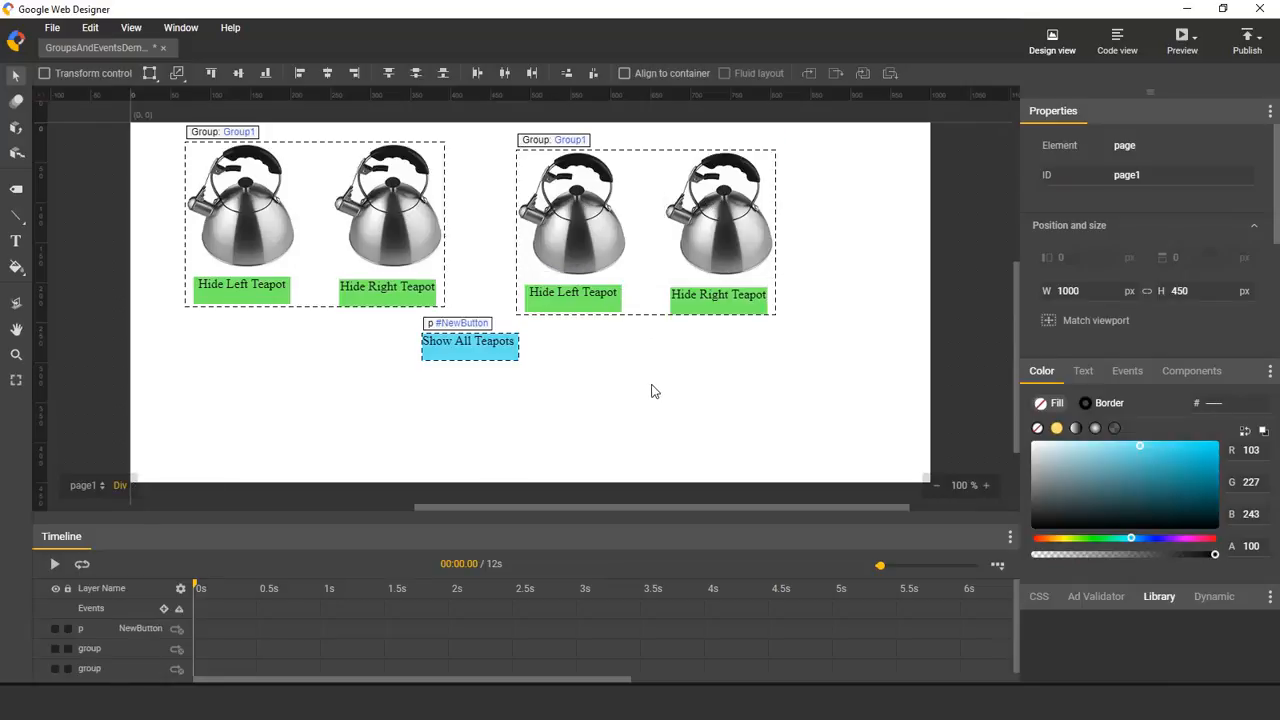
{"action": "mouse_move", "coordinate": [360, 436]}
{"action": "type", "text": "R"}
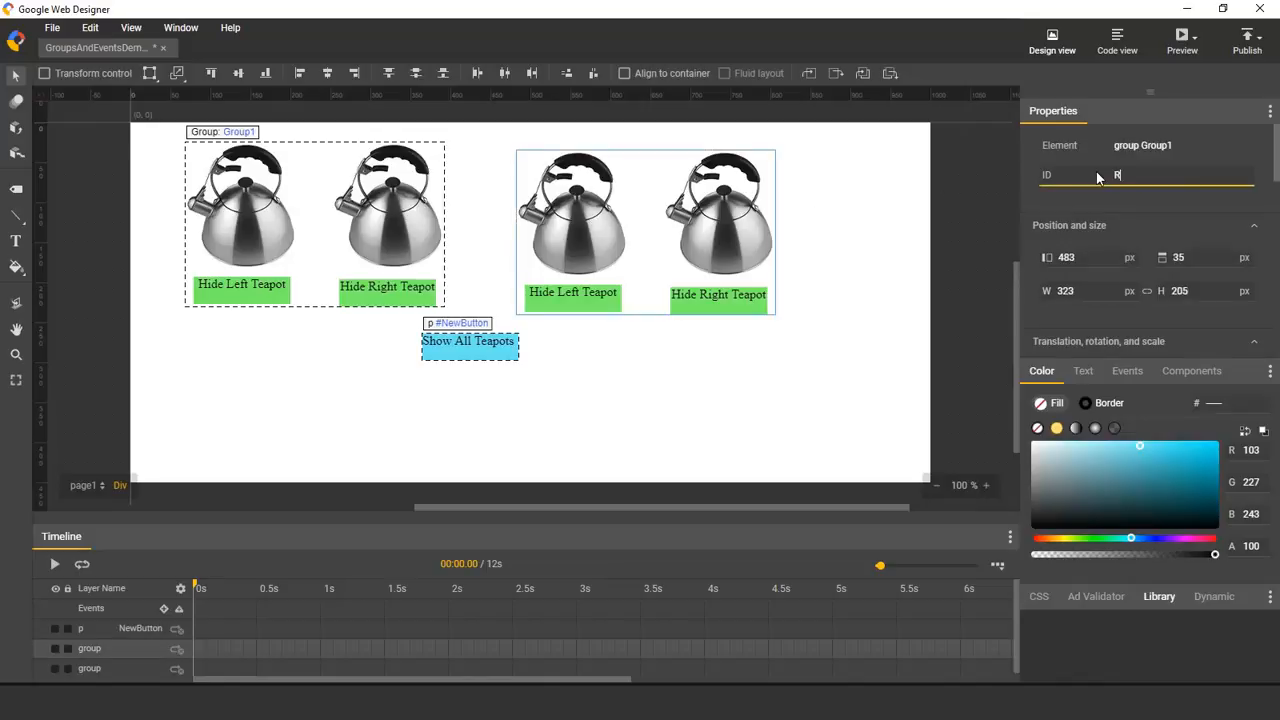
- Name the right-hand Group1 instance RightInstance
{"action": "type", "text": "ightInstance"}
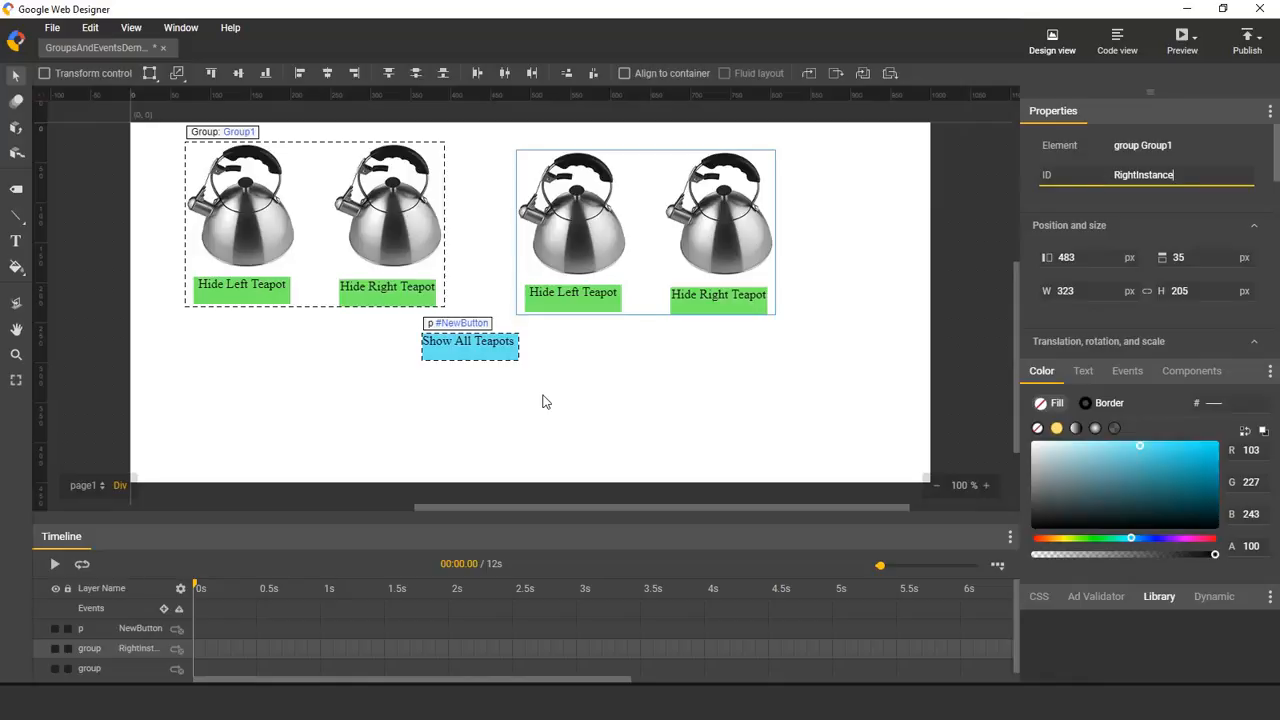
- Add a click event on Show All Teapots setting RightInstance's LeftTeapot to opacity 1
{"action": "left_click", "coordinate": [546, 400]}
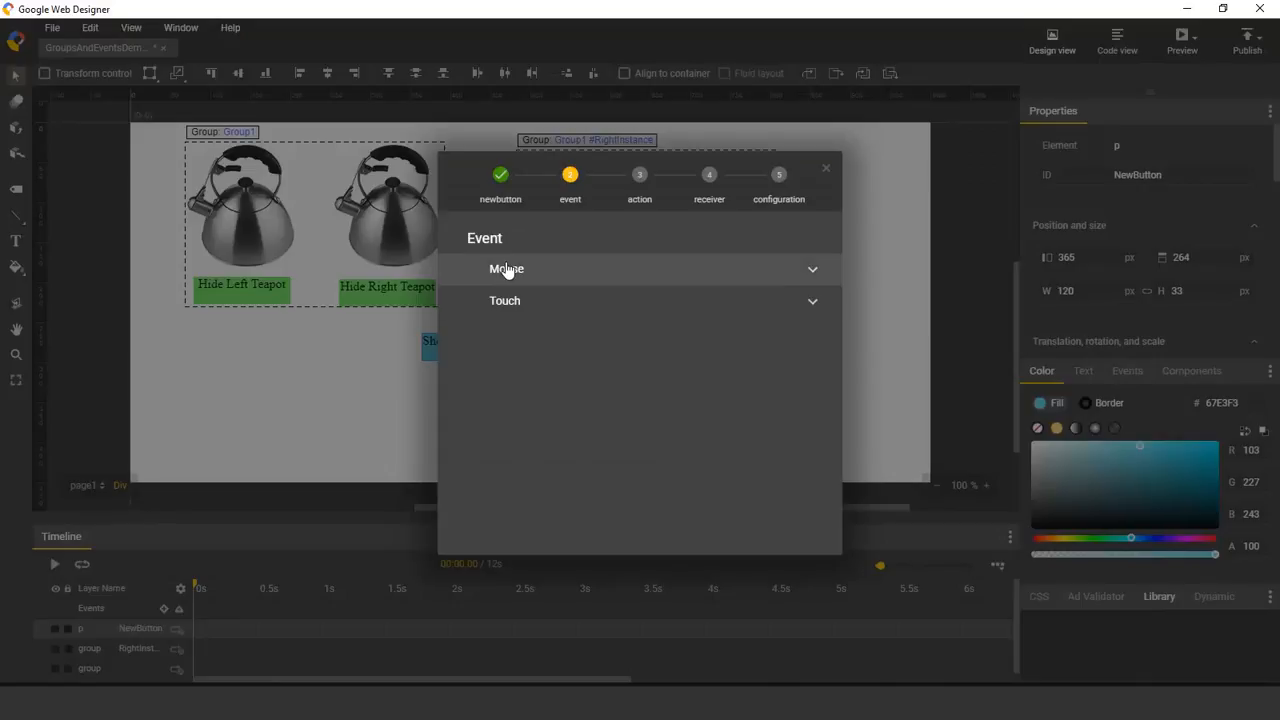
{"action": "left_click", "coordinate": [506, 268]}
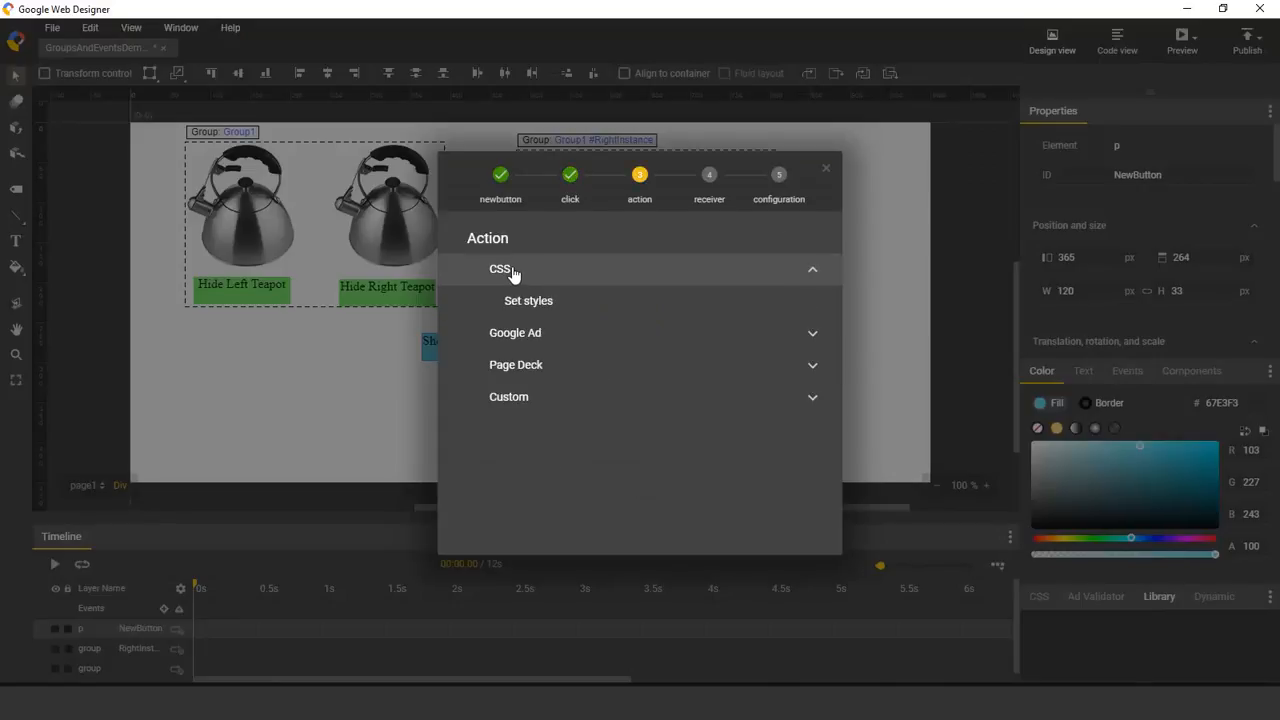
{"action": "left_click", "coordinate": [528, 300]}
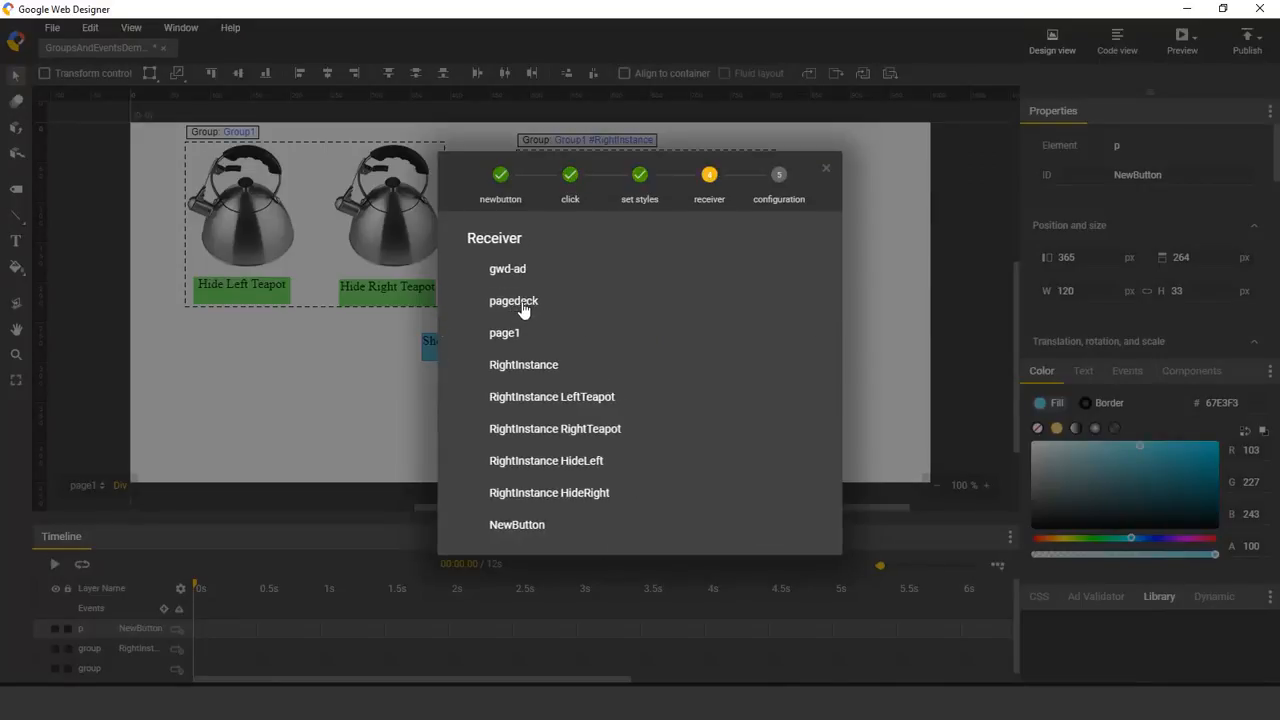
{"action": "mouse_move", "coordinate": [556, 428]}
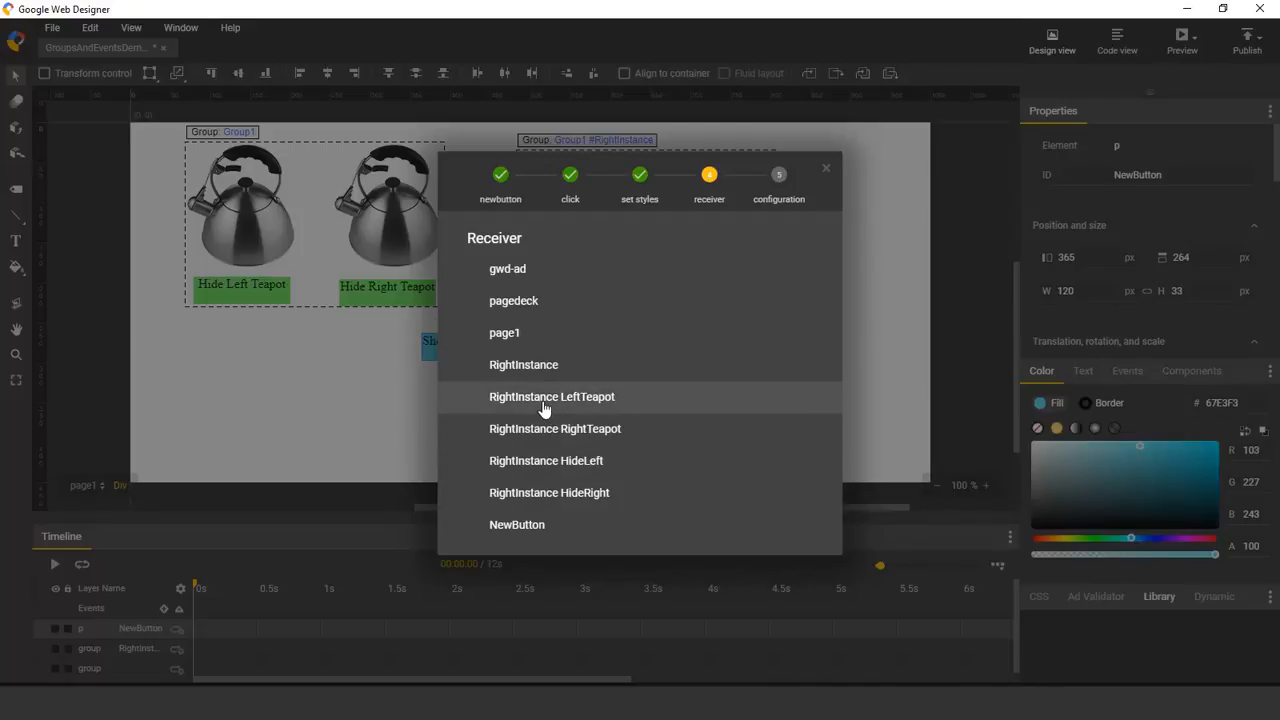
{"action": "mouse_move", "coordinate": [568, 410]}
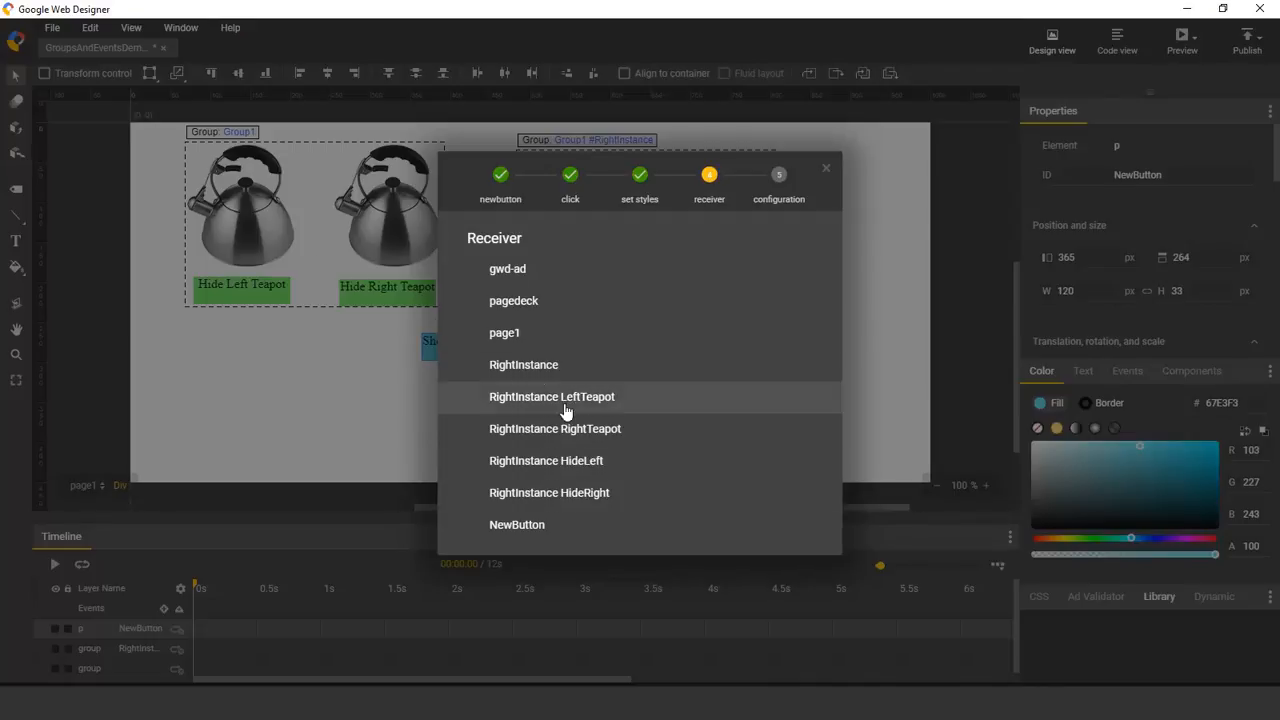
{"action": "left_click", "coordinate": [552, 396]}
{"action": "type", "text": "opacity: 1;"}
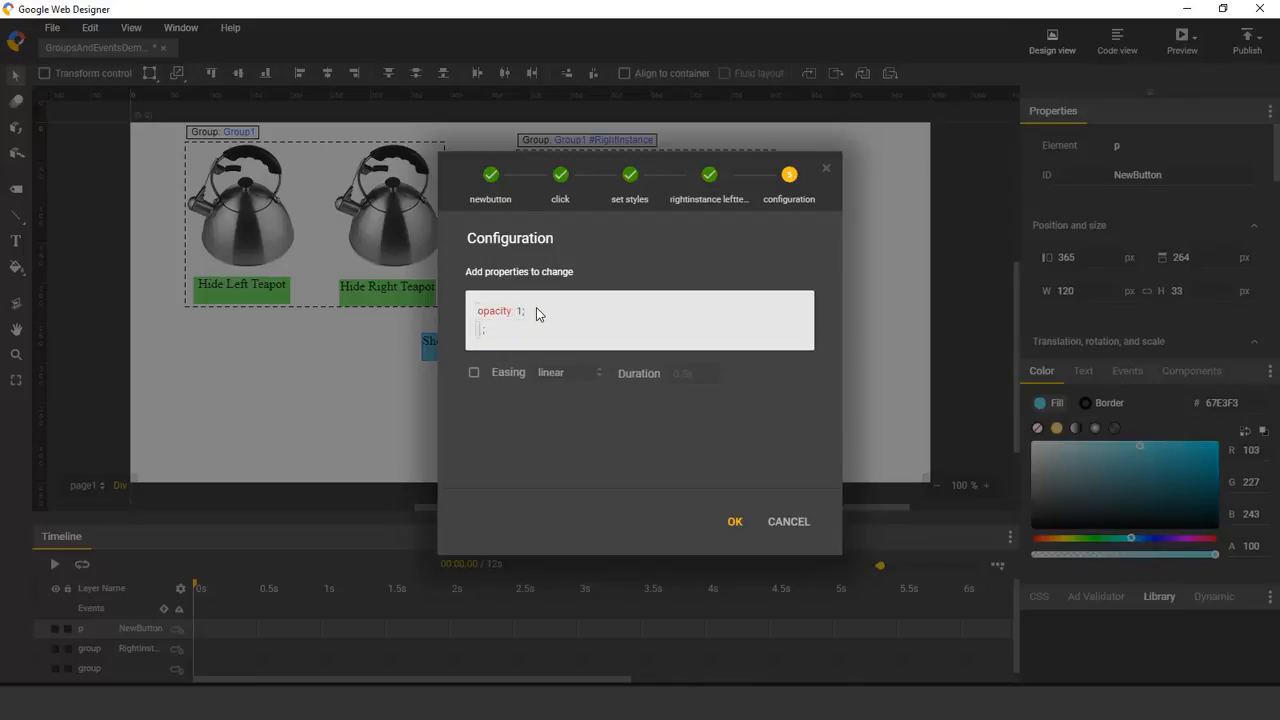
{"action": "left_click", "coordinate": [736, 520]}
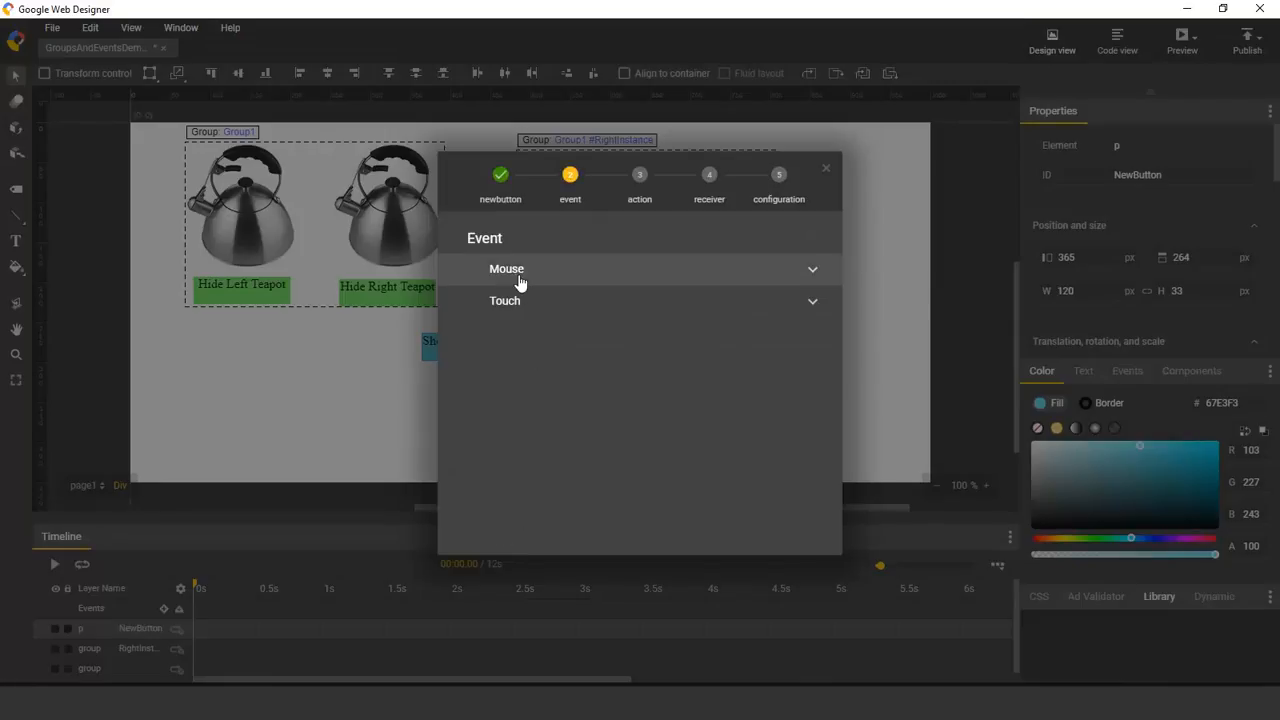
- Add a second click event setting RightInstance's RightTeapot to opacity 1
{"action": "left_click", "coordinate": [506, 268]}
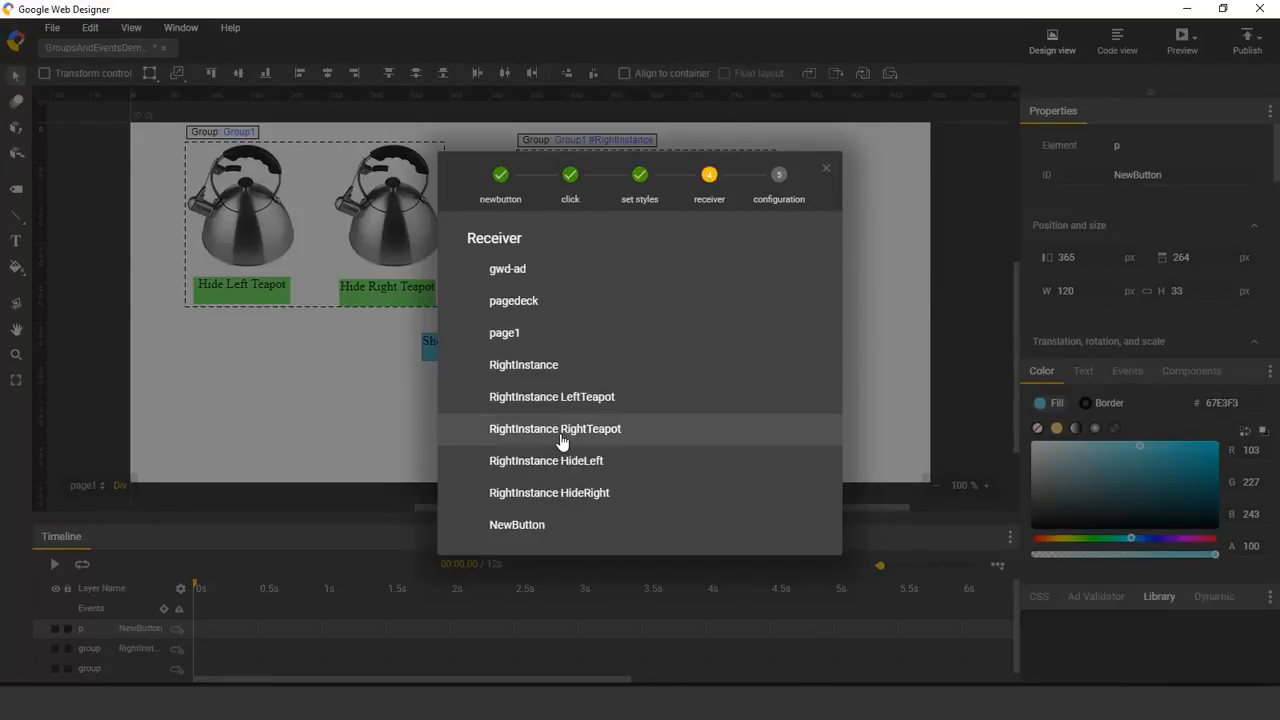
{"action": "left_click", "coordinate": [554, 428]}
{"action": "type", "text": "opacity 1"}
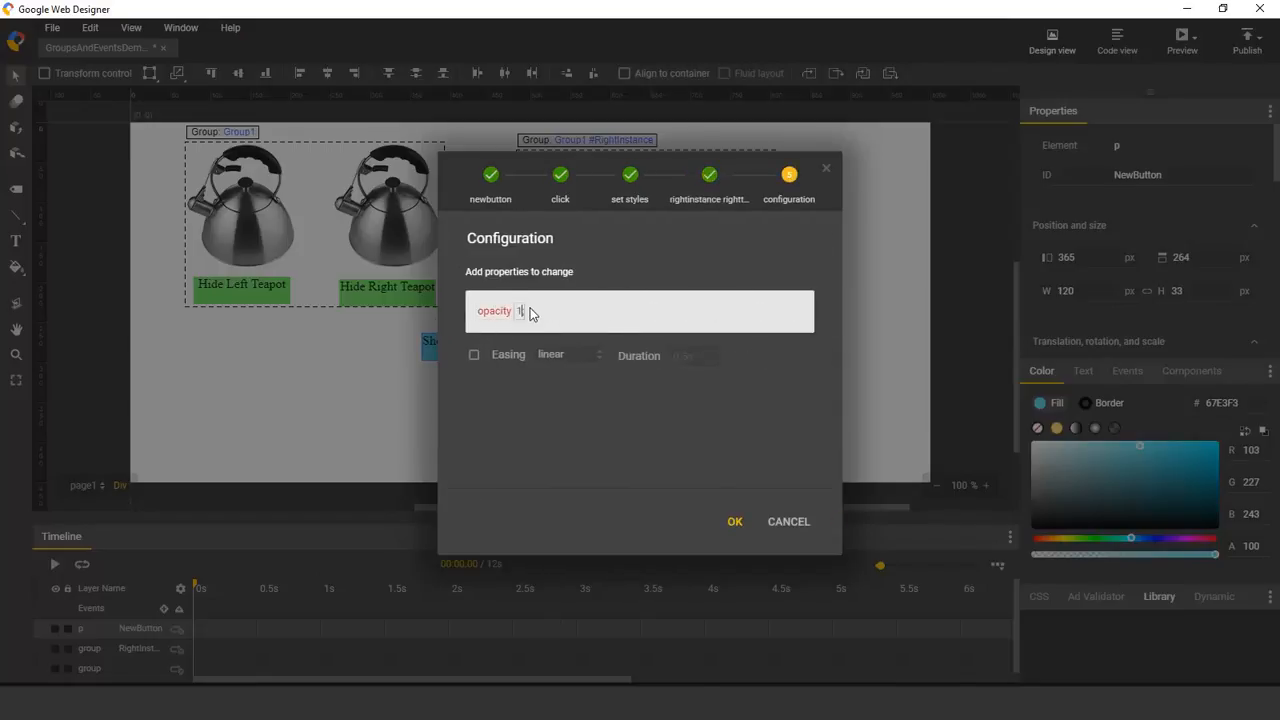
{"action": "left_click", "coordinate": [734, 520]}
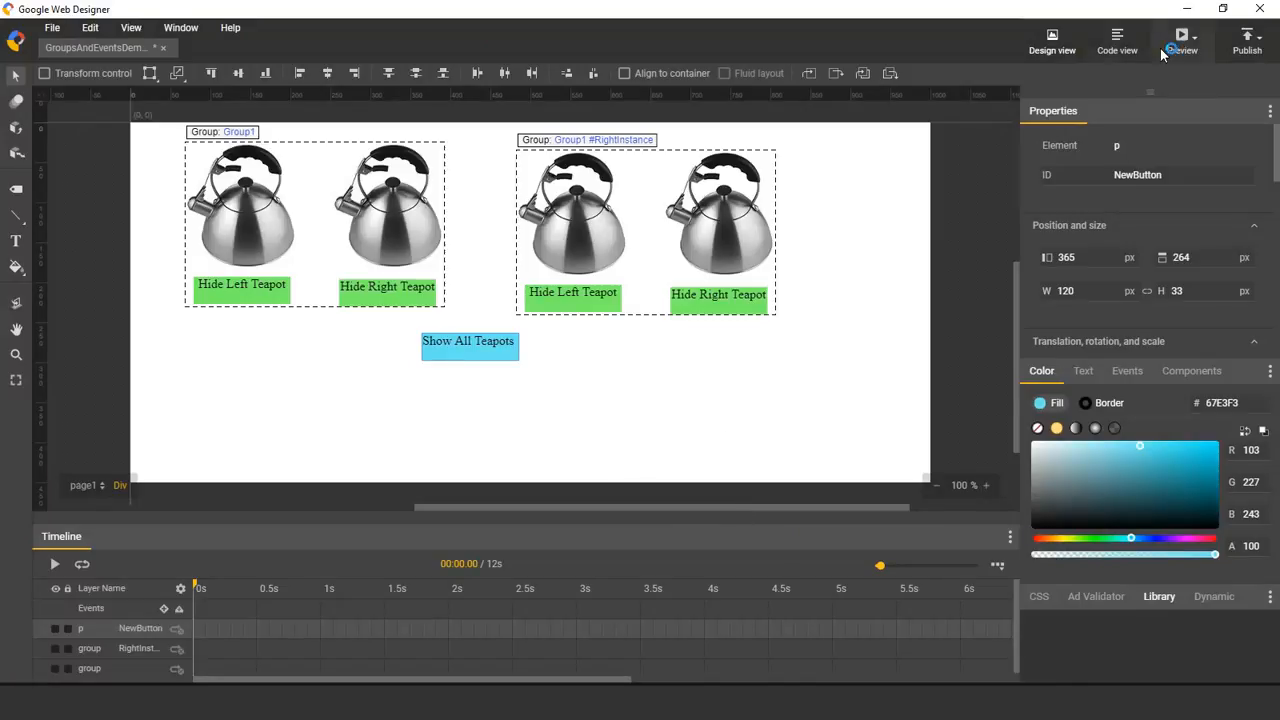
- Preview the page in Chrome with the Show All Teapots button beneath the groups
{"action": "left_click", "coordinate": [1184, 36]}
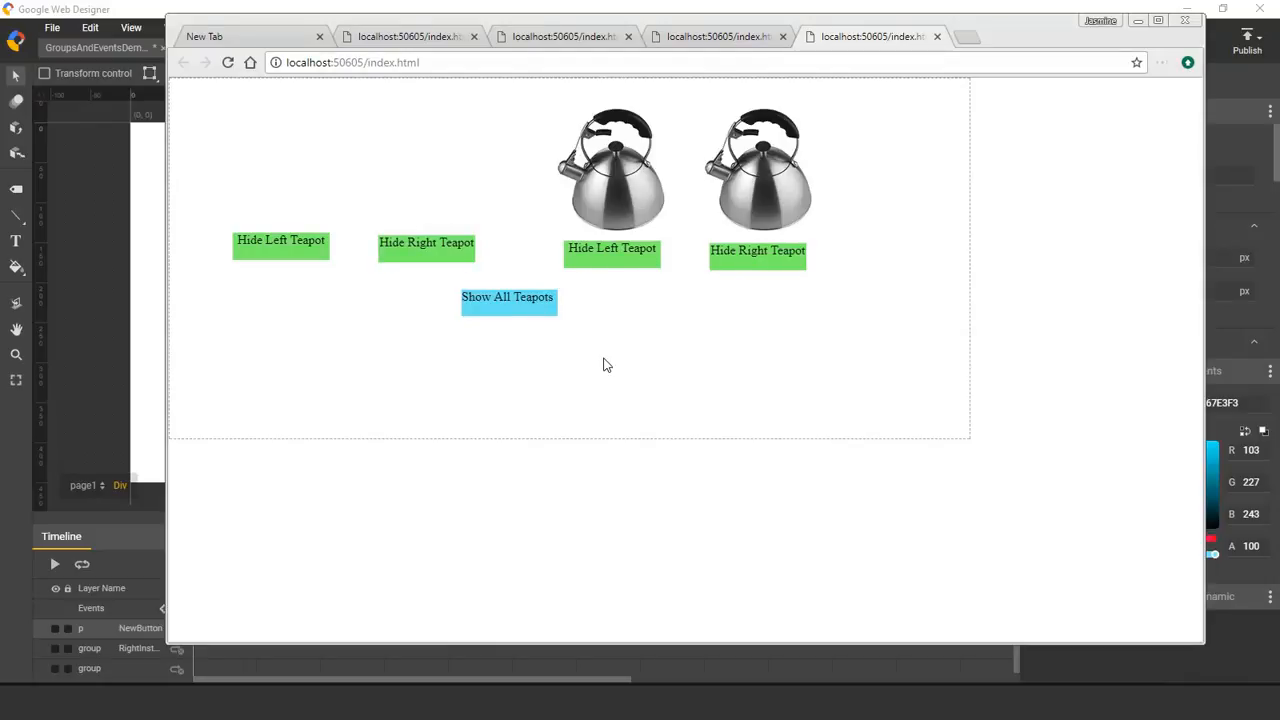
{"action": "mouse_move", "coordinate": [614, 360]}
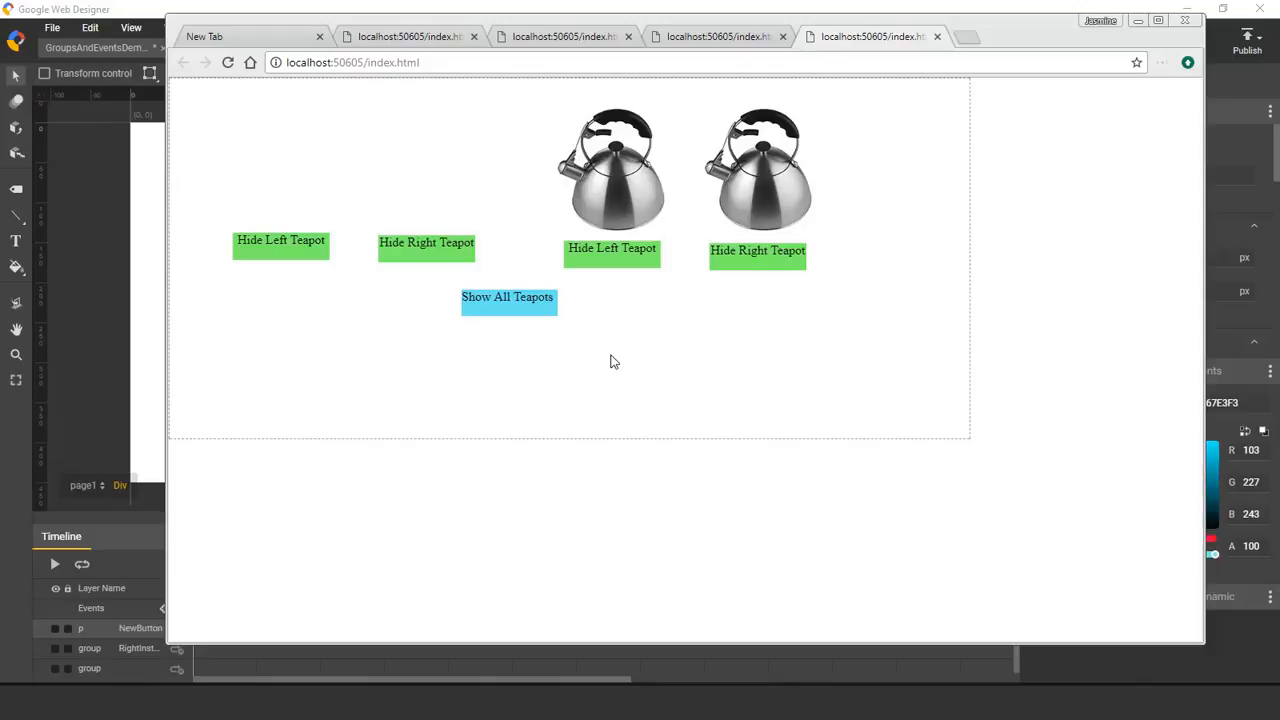